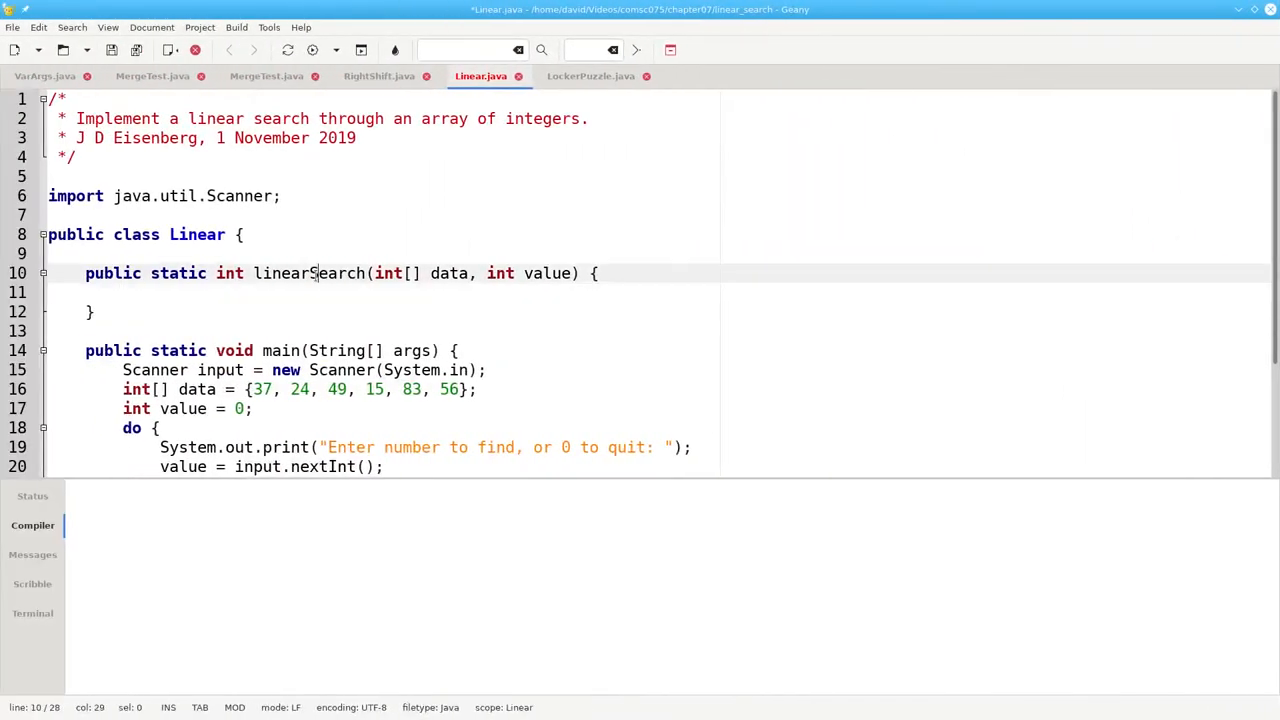
# - In the empty linearSearch body, write a for loop from position 0 to data.length
pyautogui.doubleClick(449, 273)
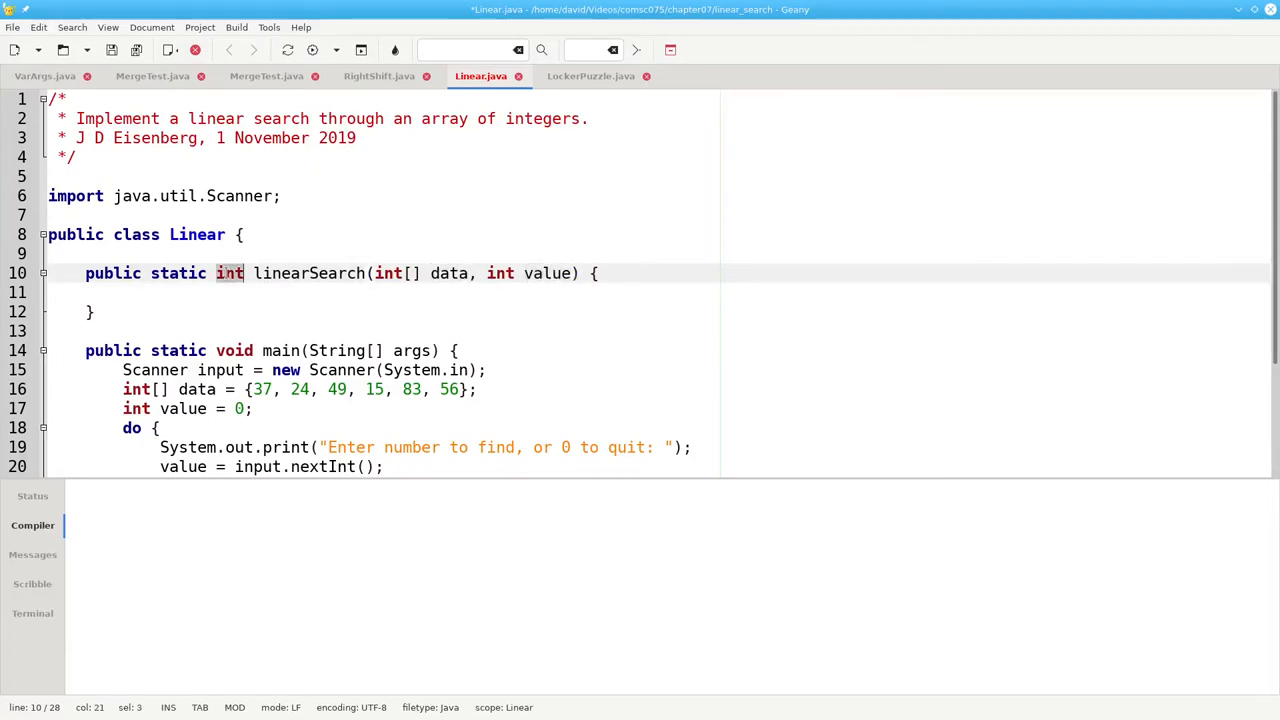
pyautogui.click(222, 291)
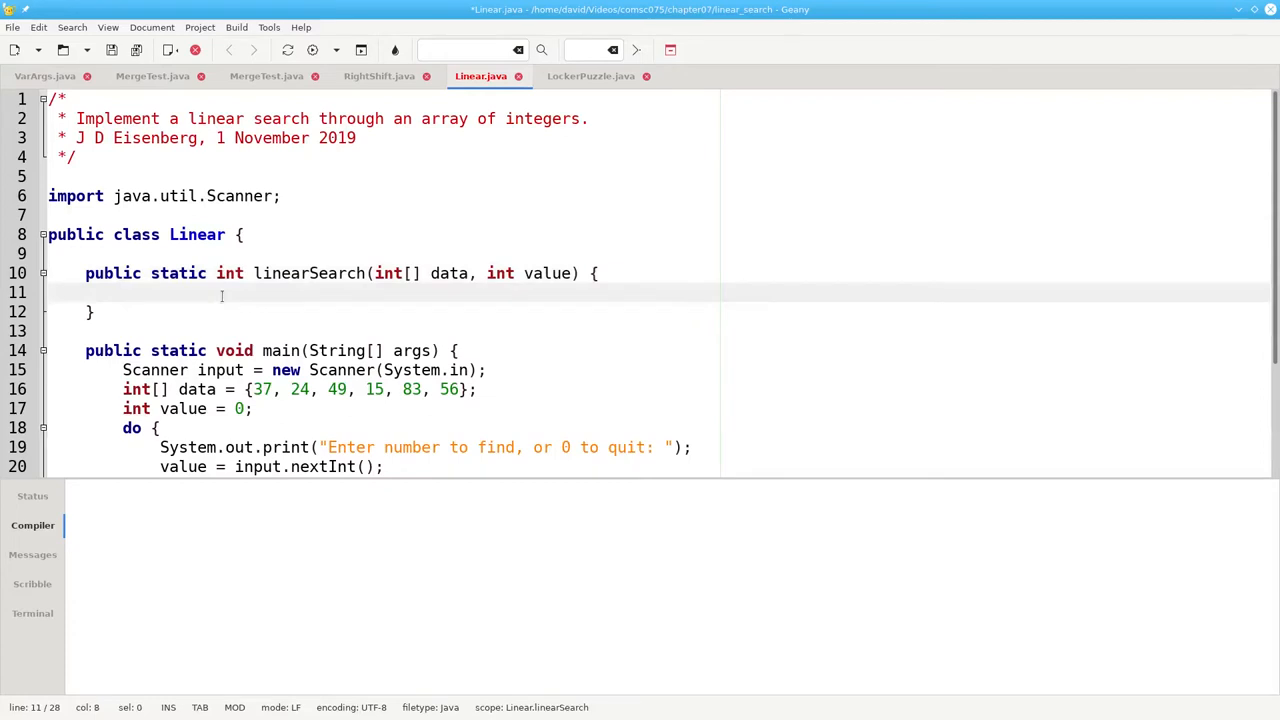
pyautogui.write('for')
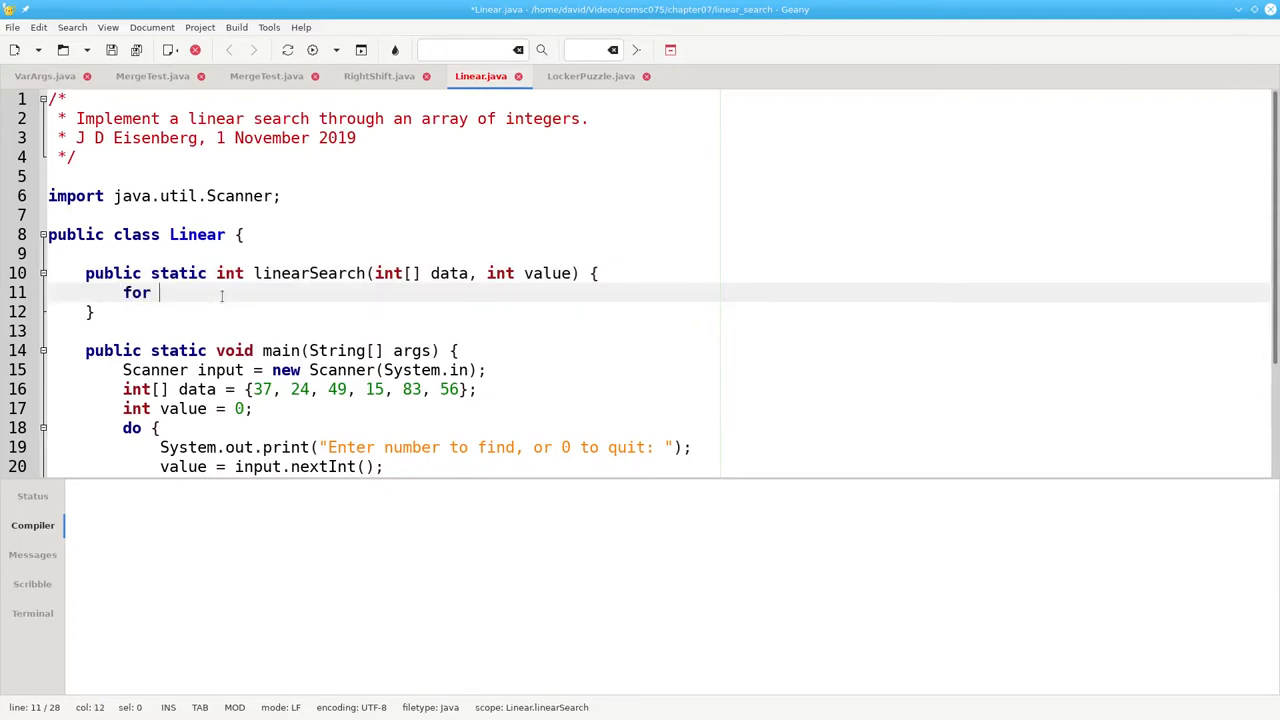
pyautogui.write('(int position = 0;')
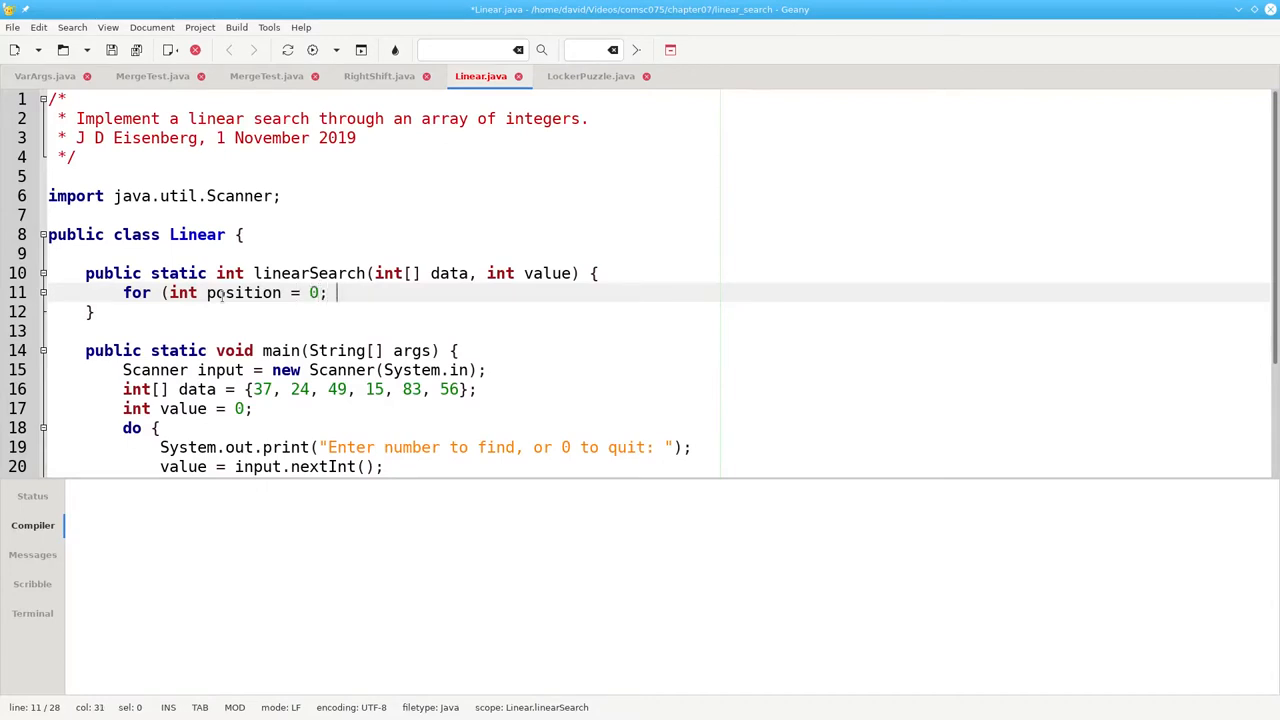
pyautogui.write('position')
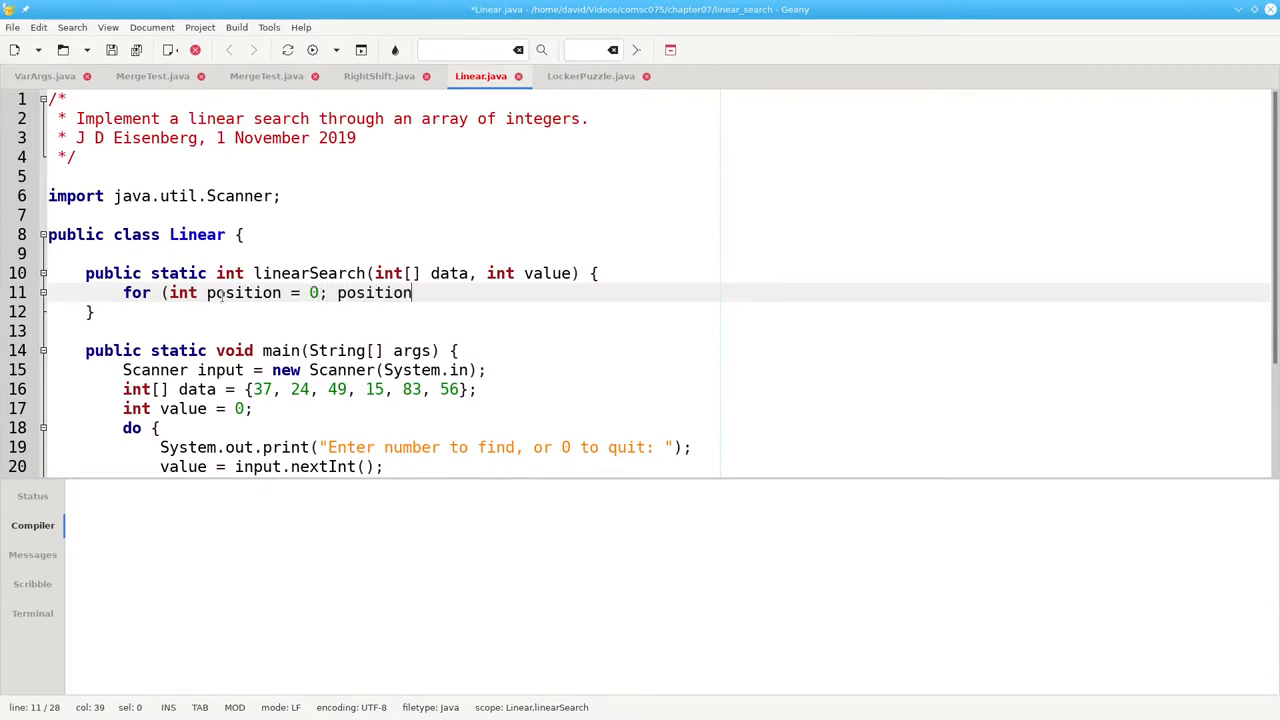
pyautogui.write('< data.')
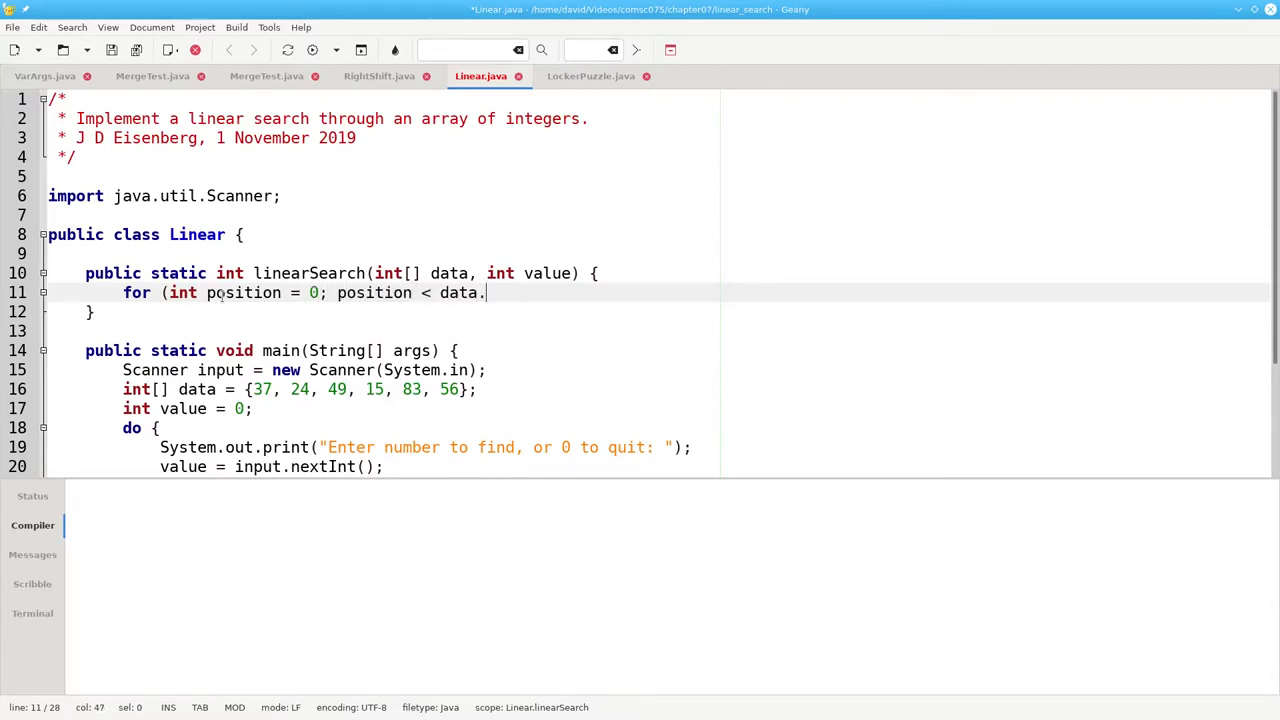
pyautogui.write('length; pos')
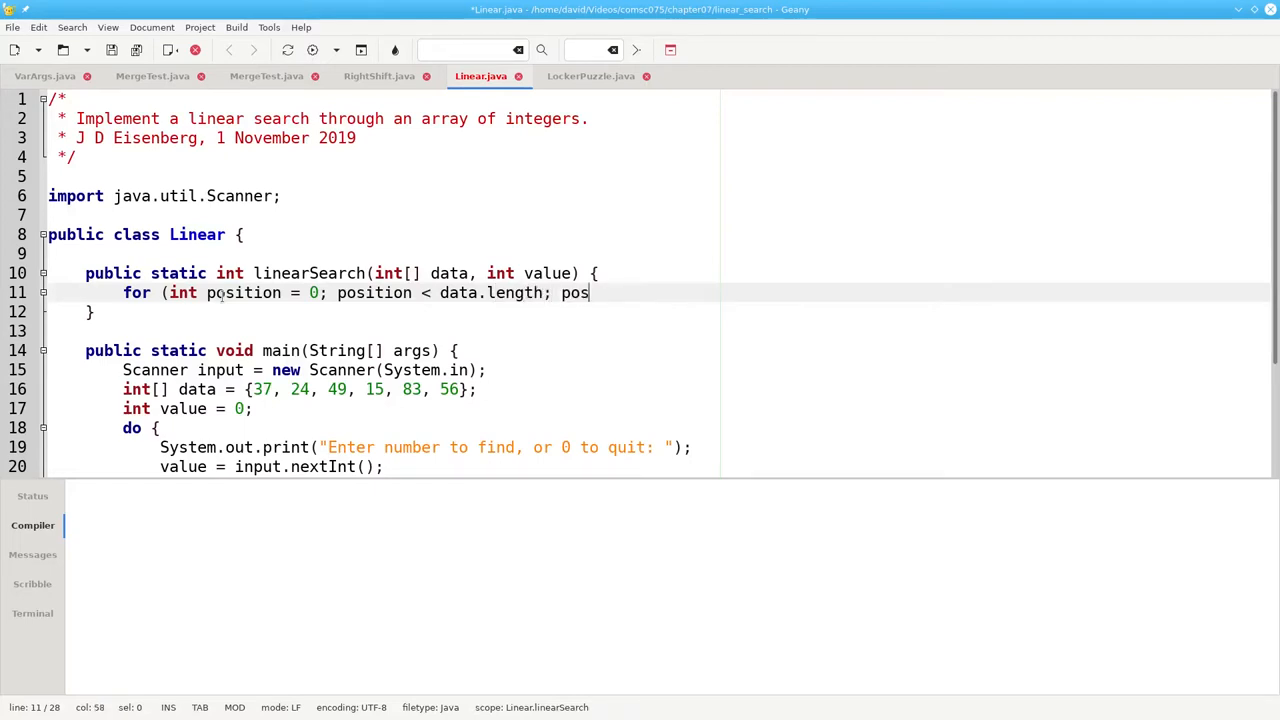
pyautogui.write('ition++) {')
pyautogui.write('if dat')
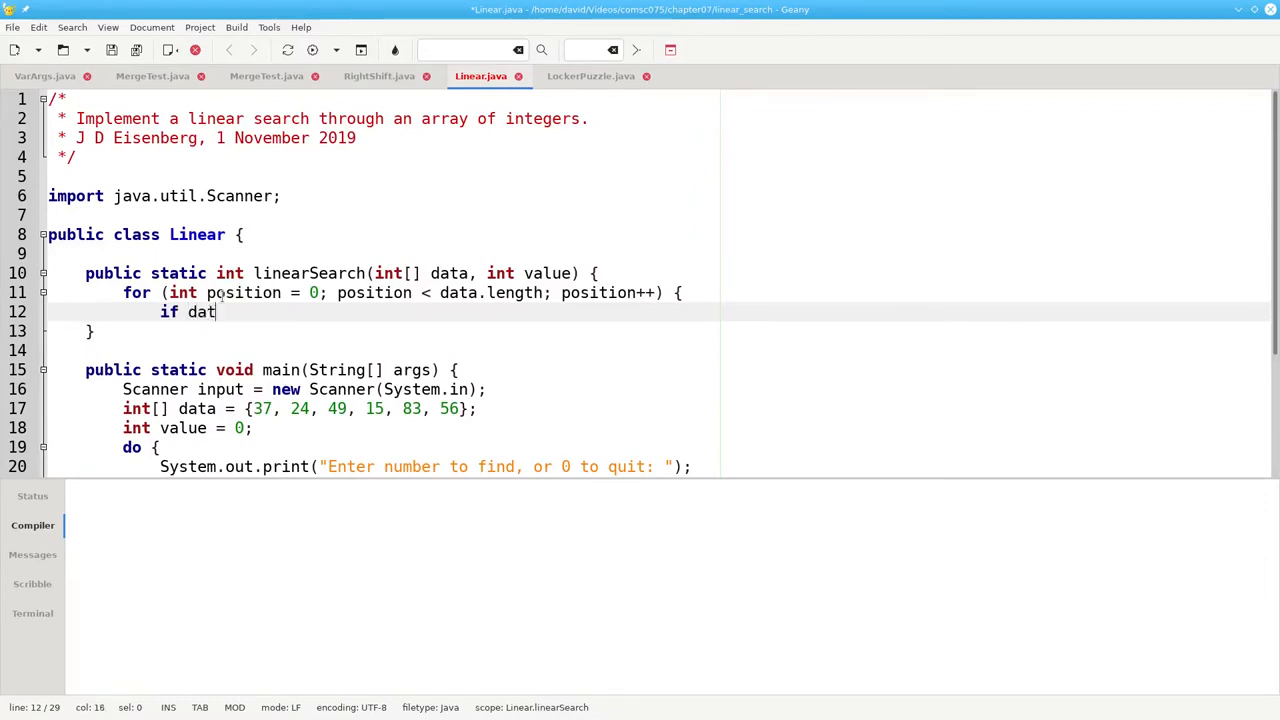
# - Add an if returning position when data[position] == value, then return -1 after the loop
pyautogui.write('(')
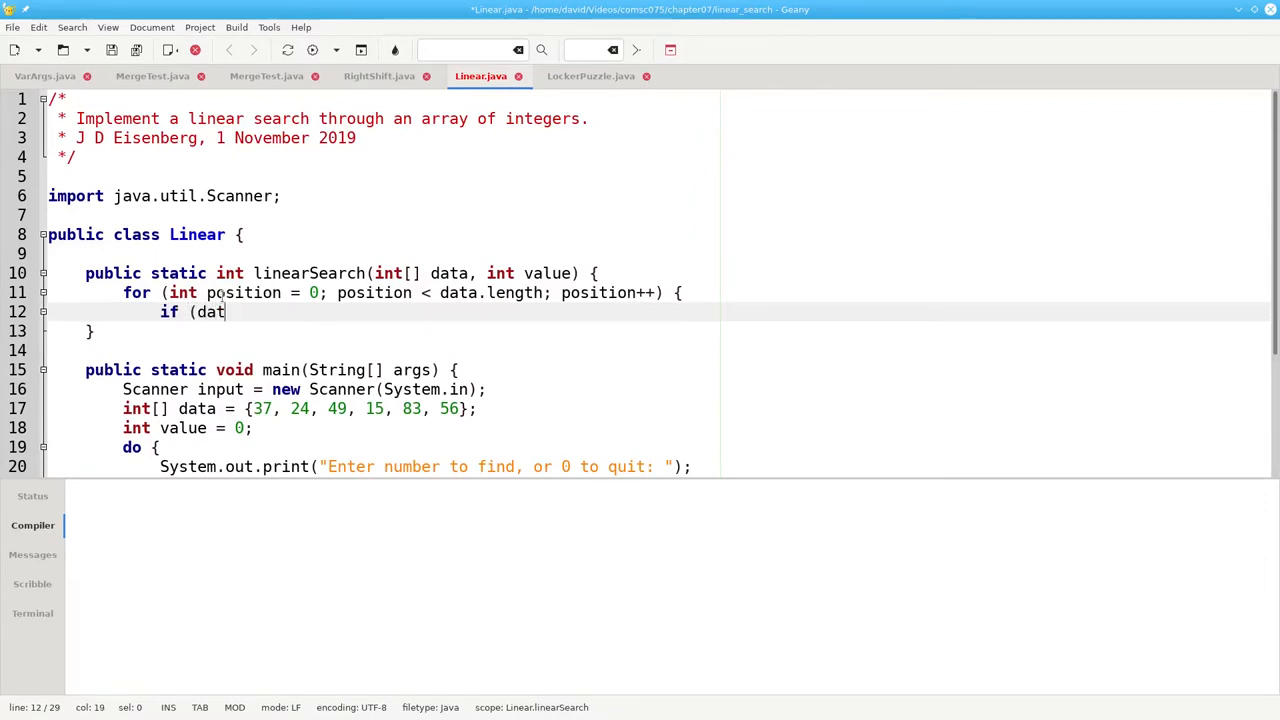
pyautogui.write('a')
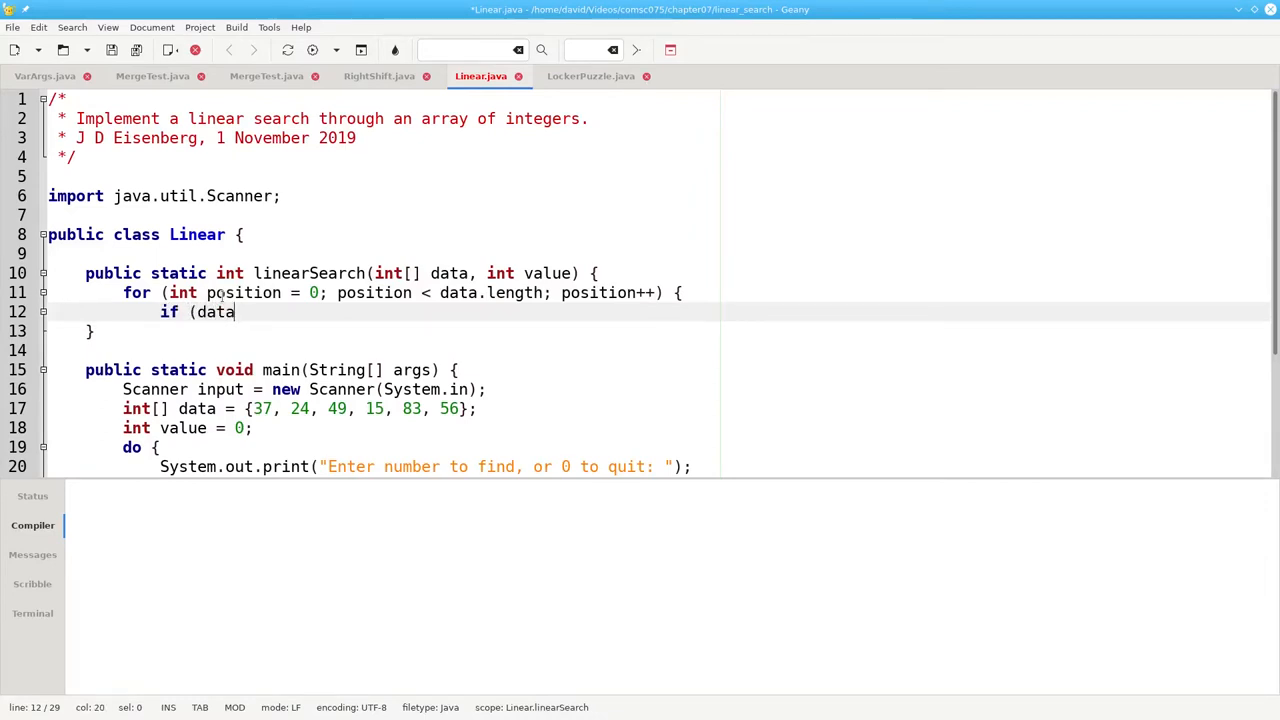
pyautogui.write('[position]')
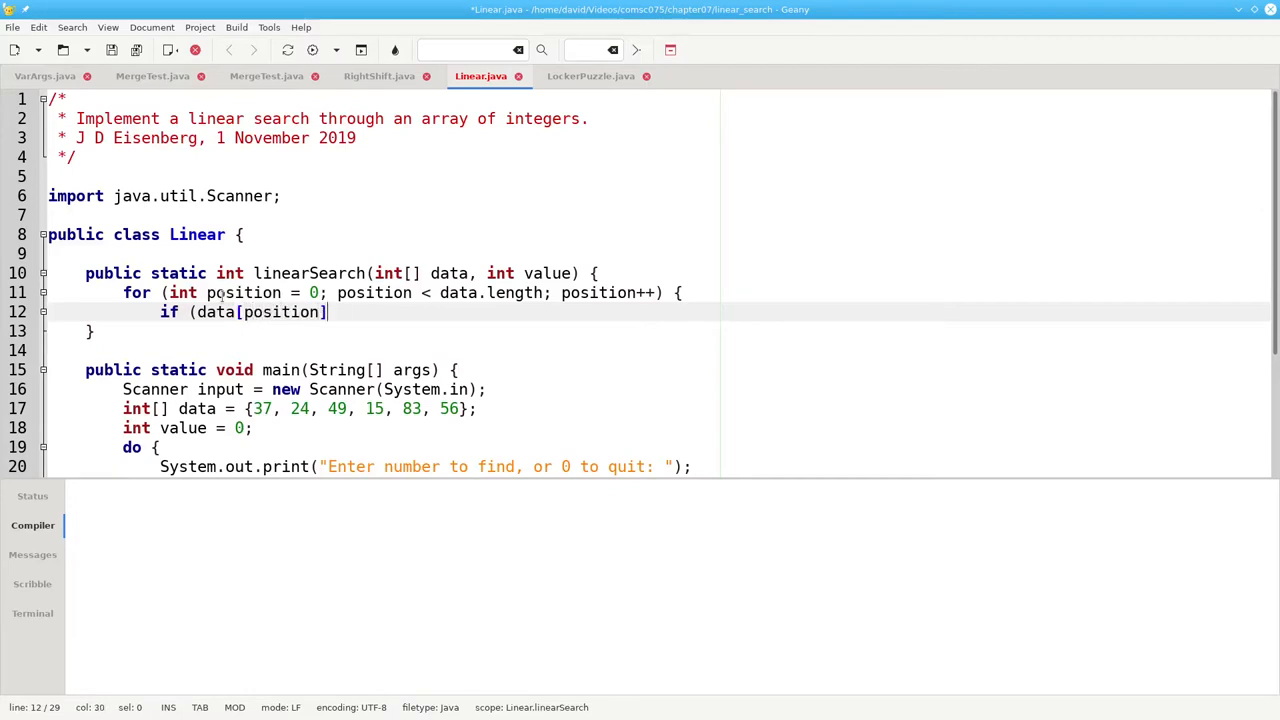
pyautogui.write('== value) {')
pyautogui.write('return position;')
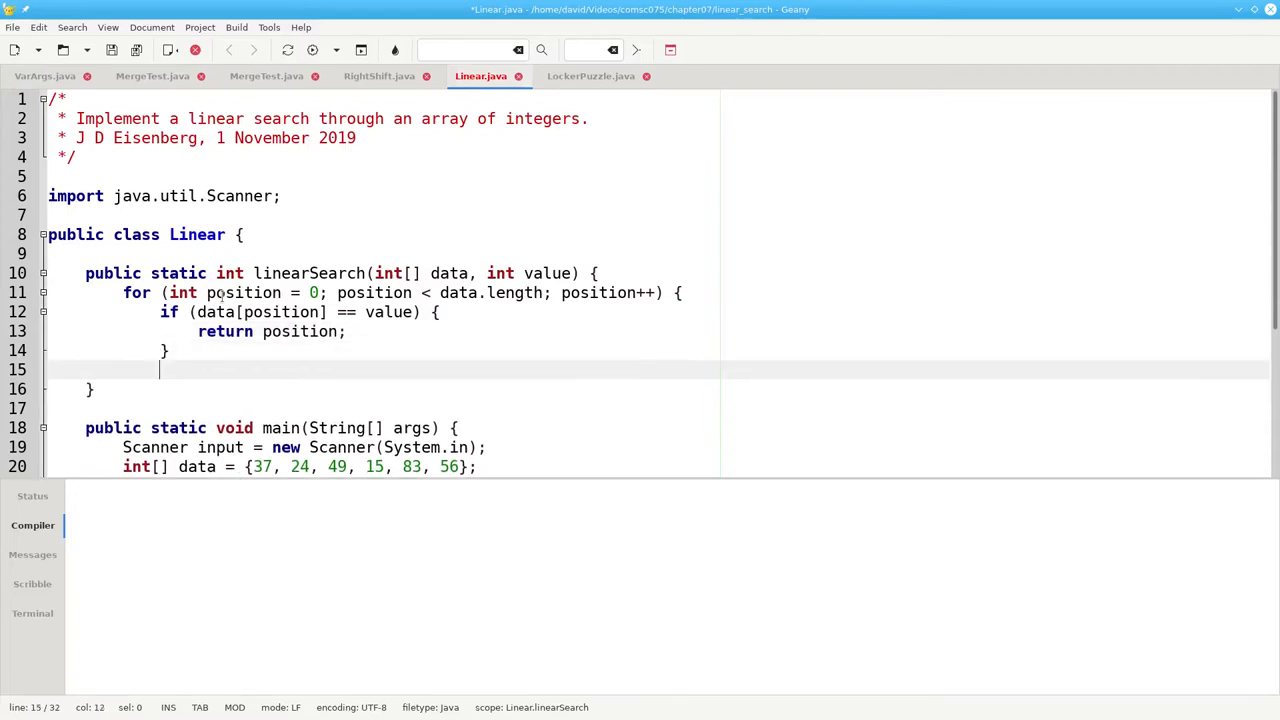
pyautogui.write('}')
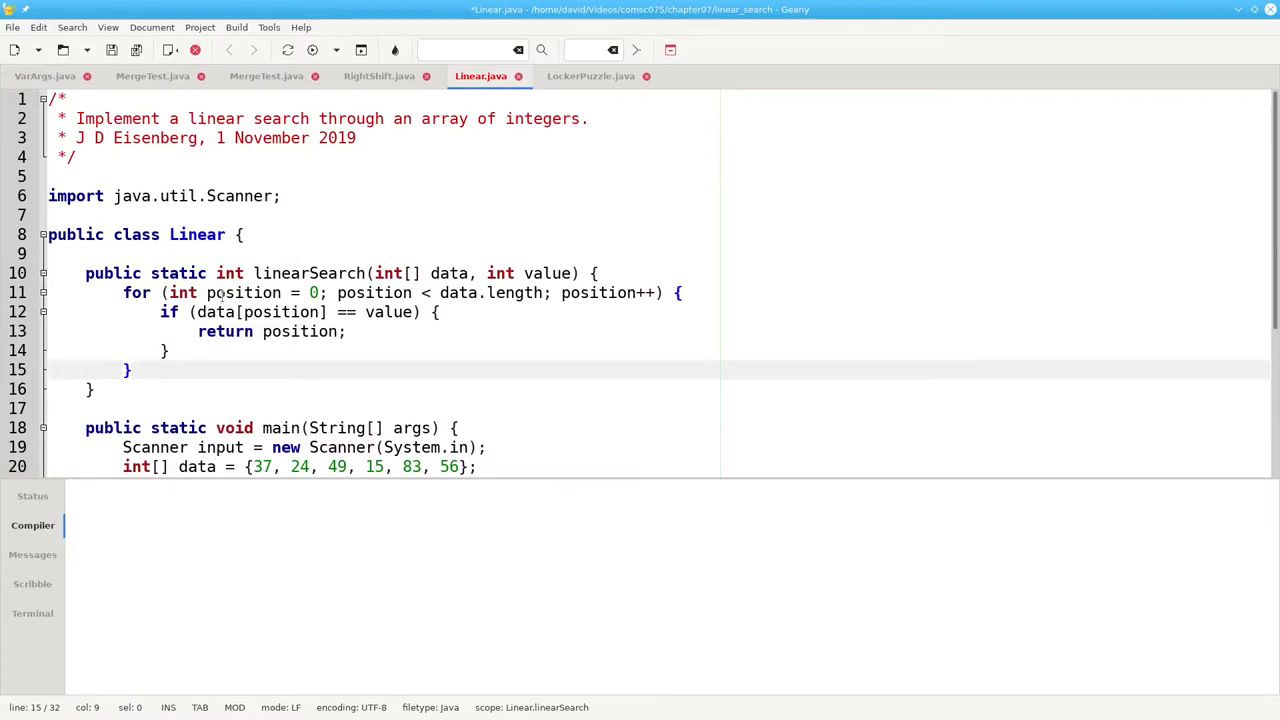
pyautogui.press('Return')
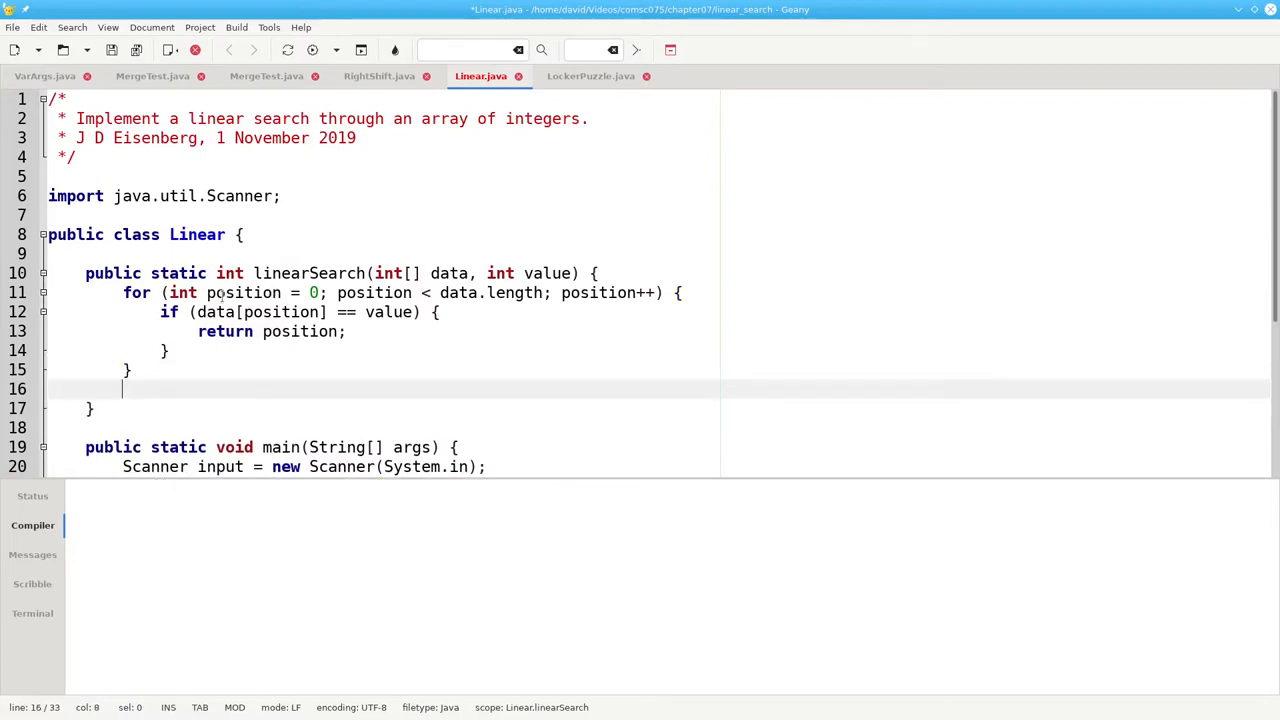
pyautogui.write('return -1;')
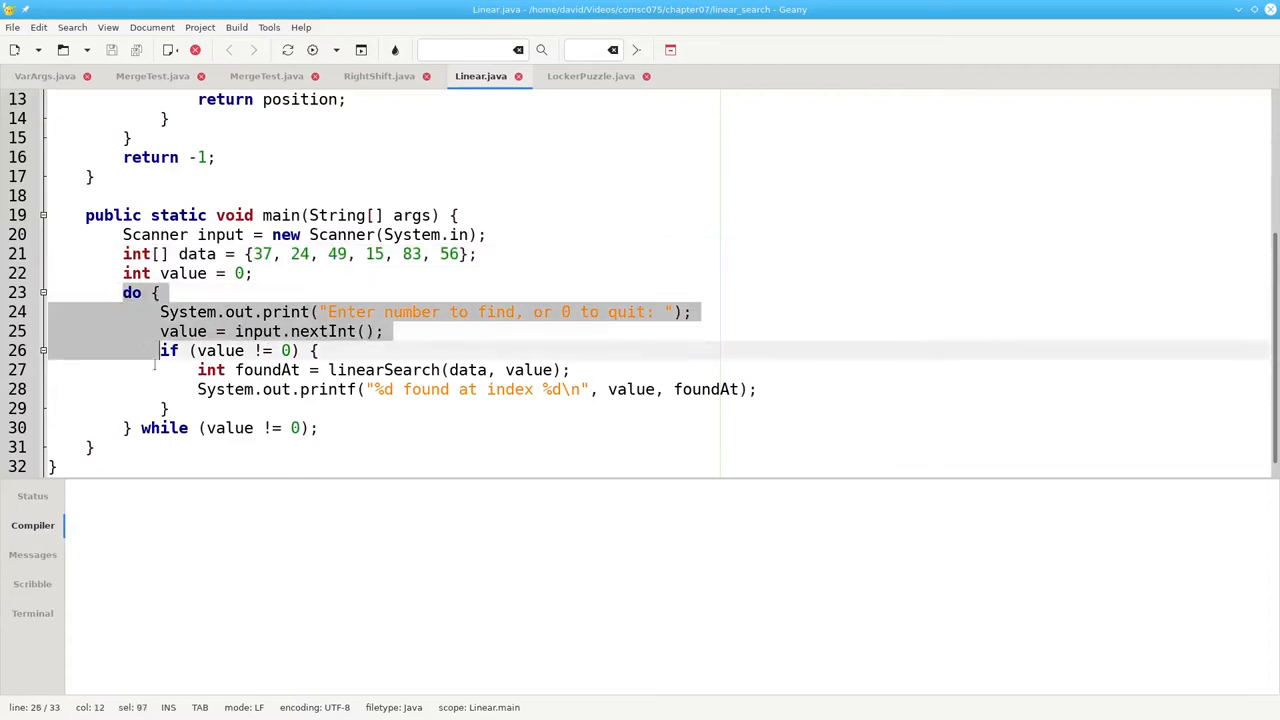
# - Compile Linear.java with javac from Geany
pyautogui.click(398, 311)
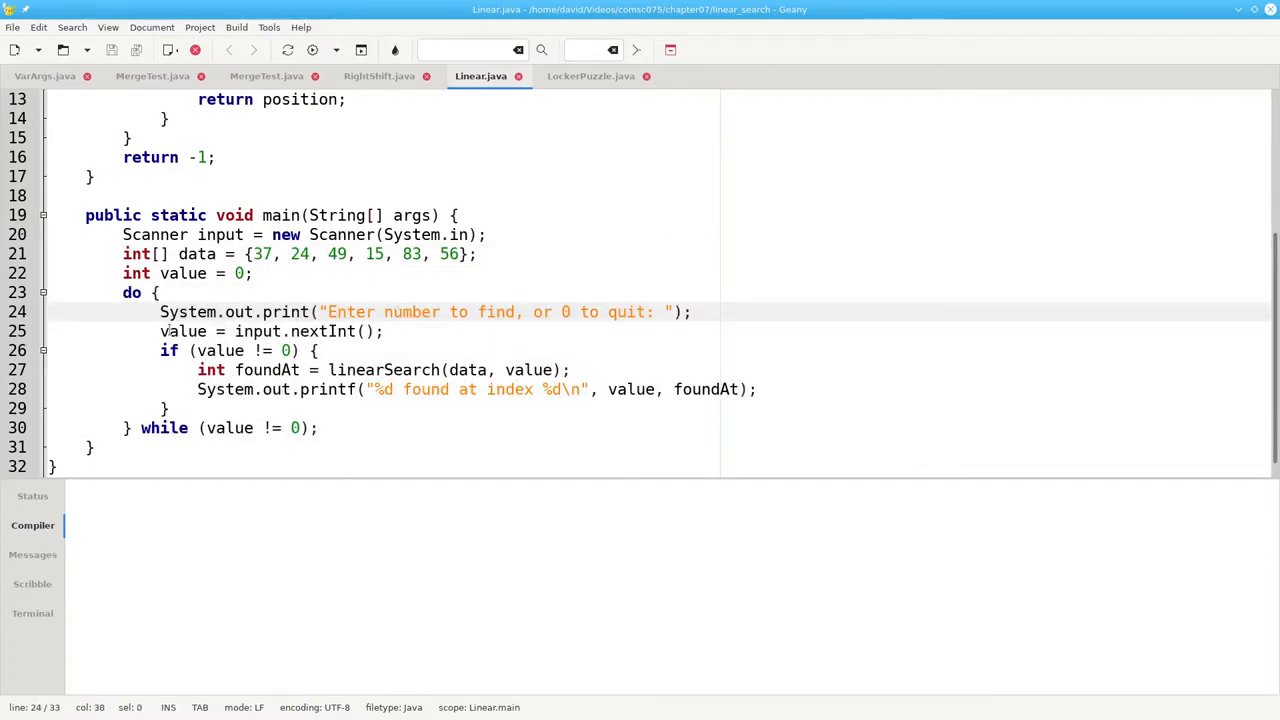
pyautogui.doubleClick(183, 331)
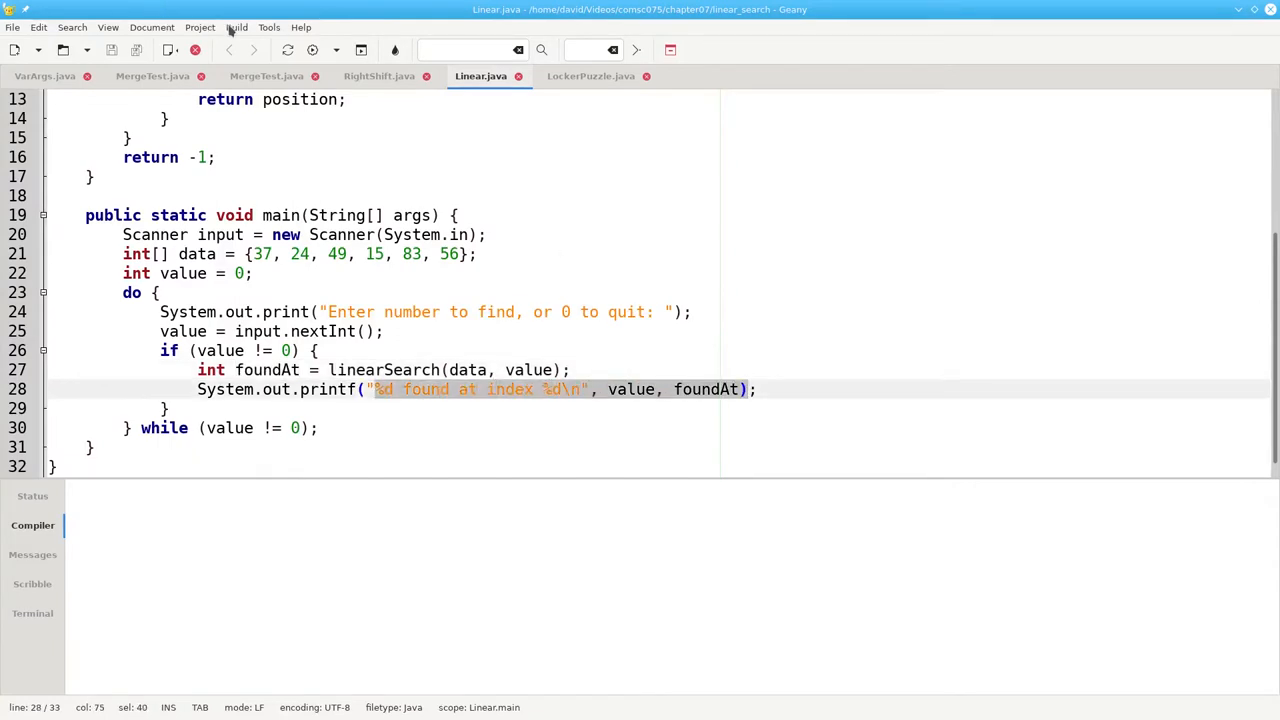
pyautogui.click(287, 50)
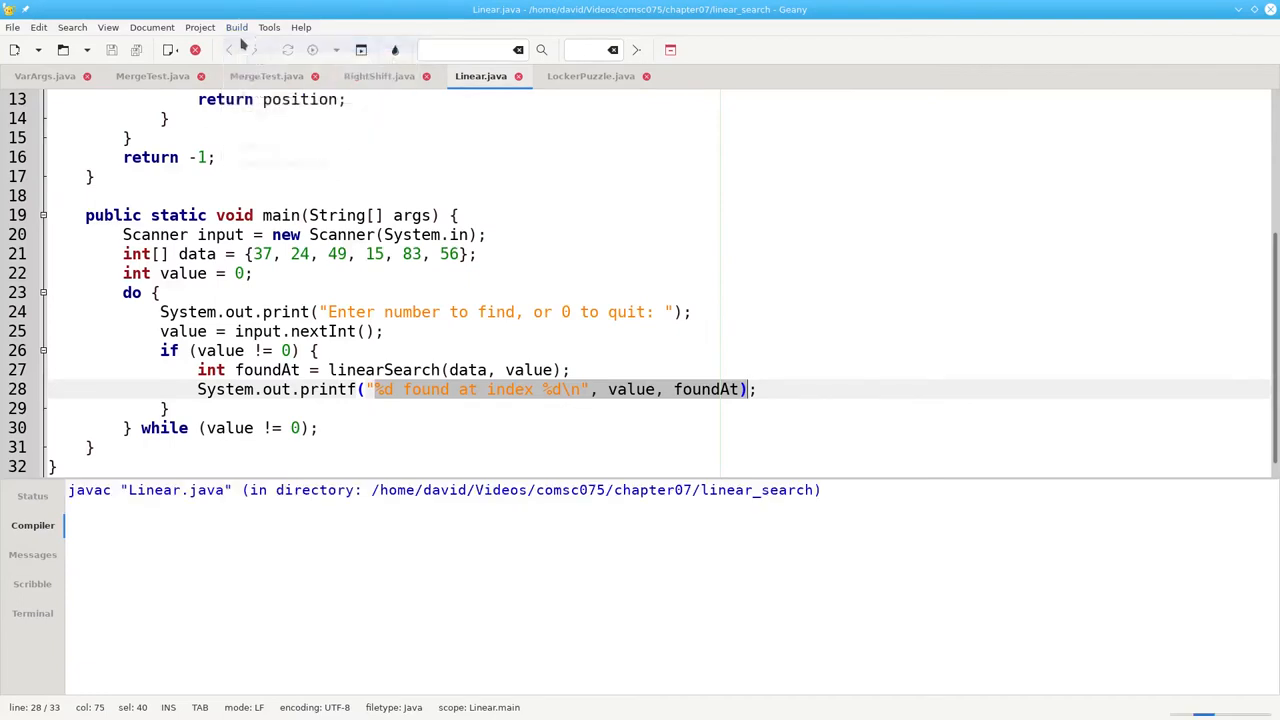
pyautogui.moveTo(240, 50)
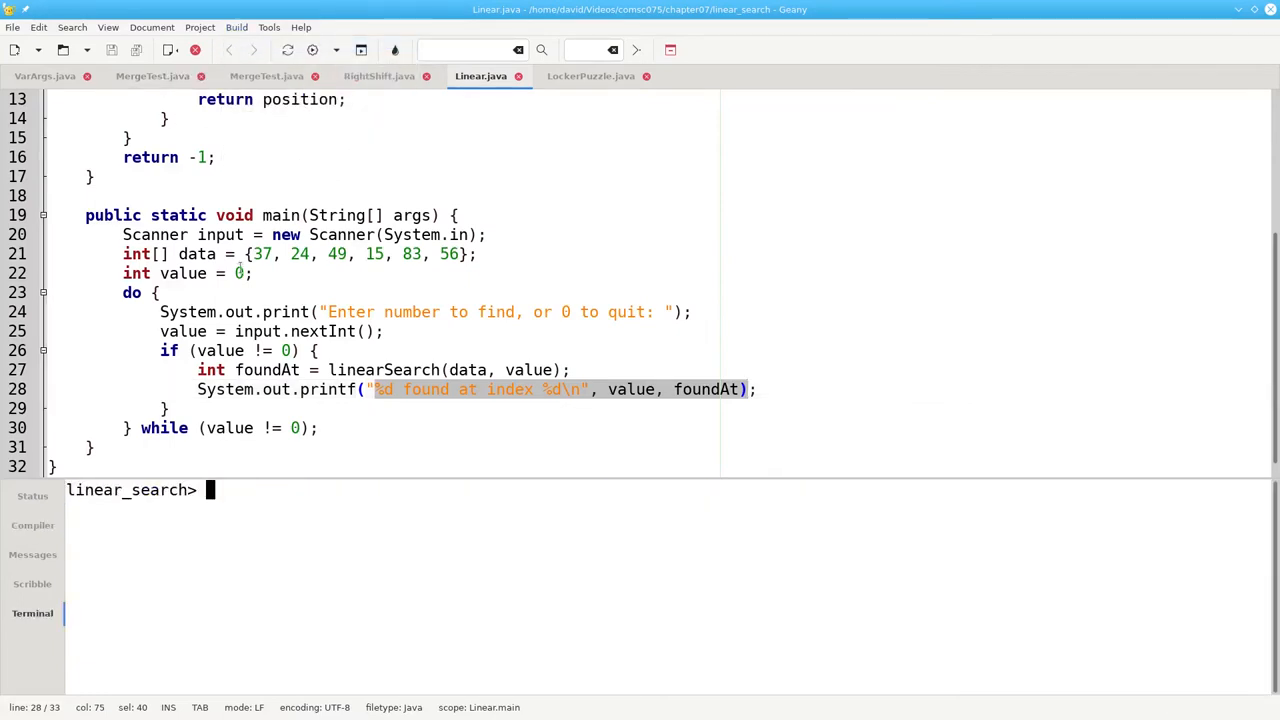
# - Run java Linear, search for 15, 78, 37 and 56, then enter 0 to quit
pyautogui.write('java Linear')
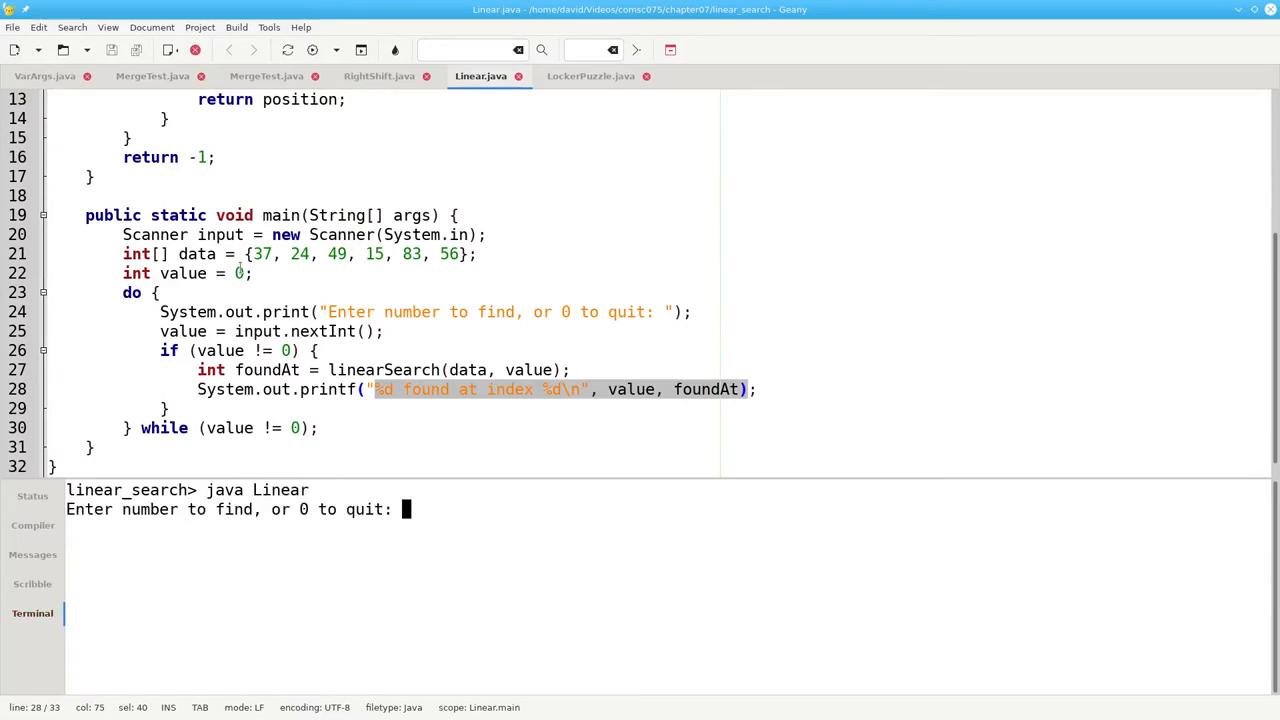
pyautogui.write('15')
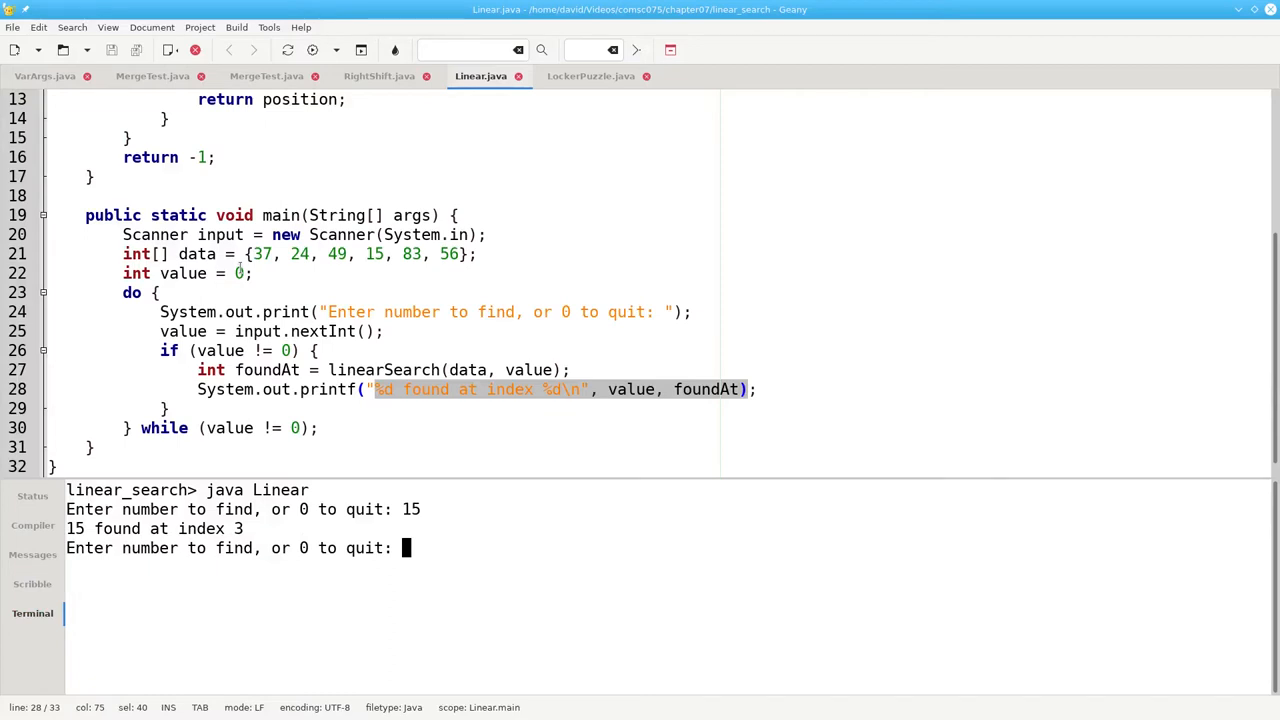
pyautogui.write('78')
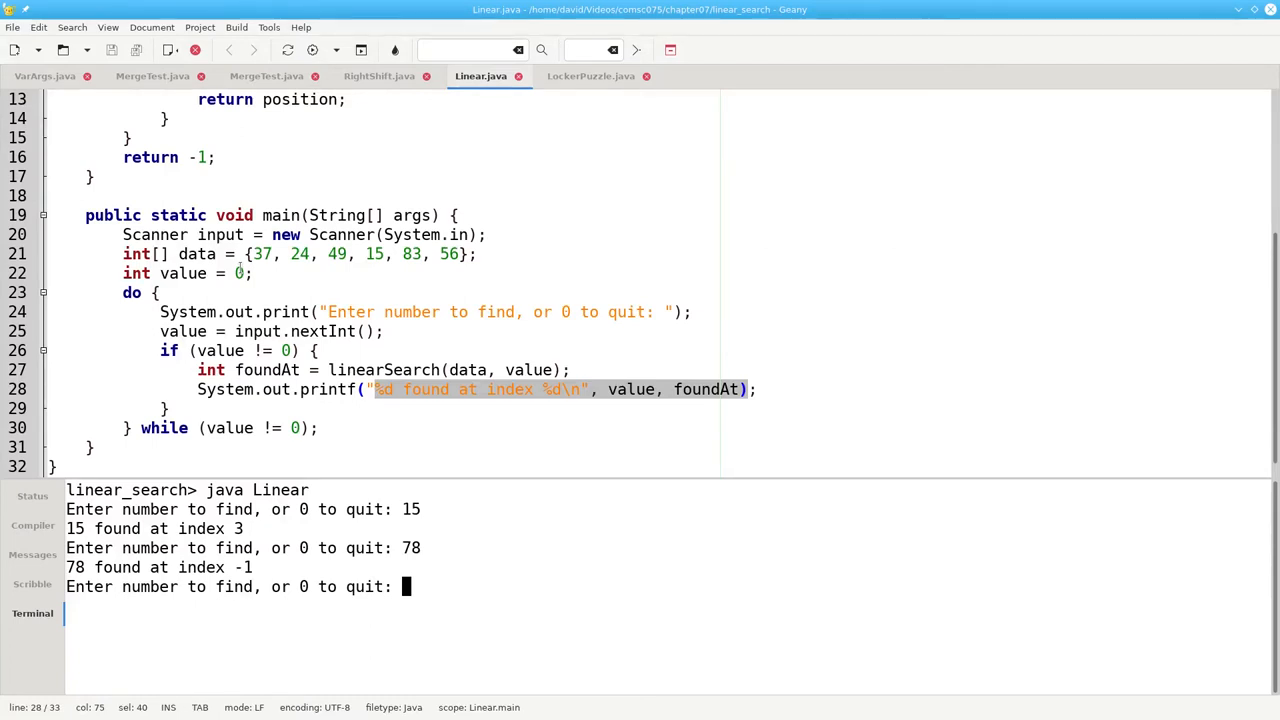
pyautogui.write('37')
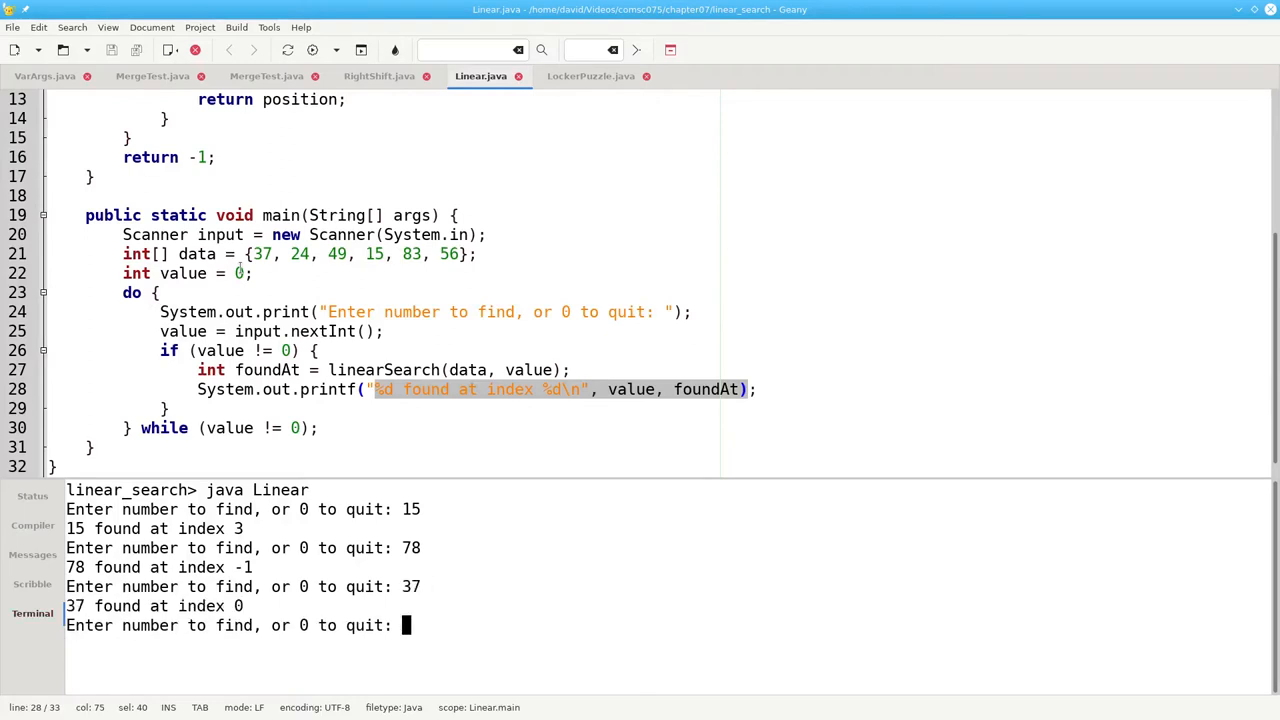
pyautogui.write('56')
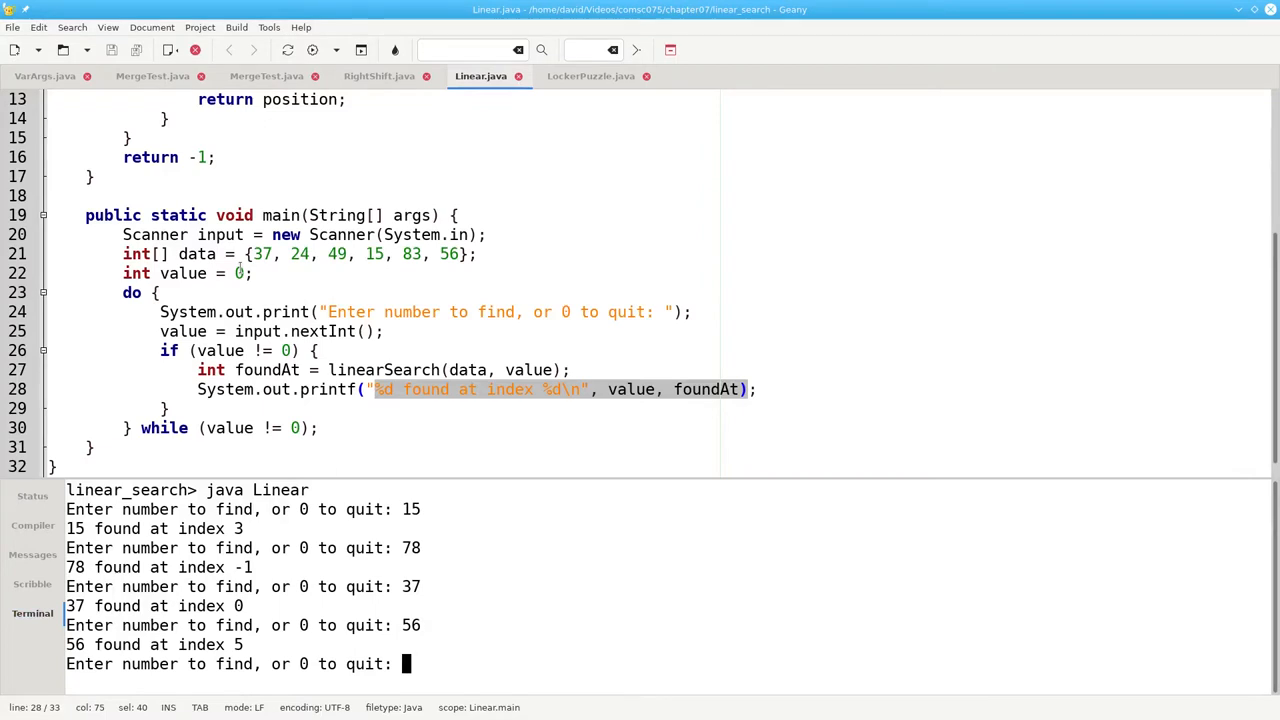
pyautogui.write('0')
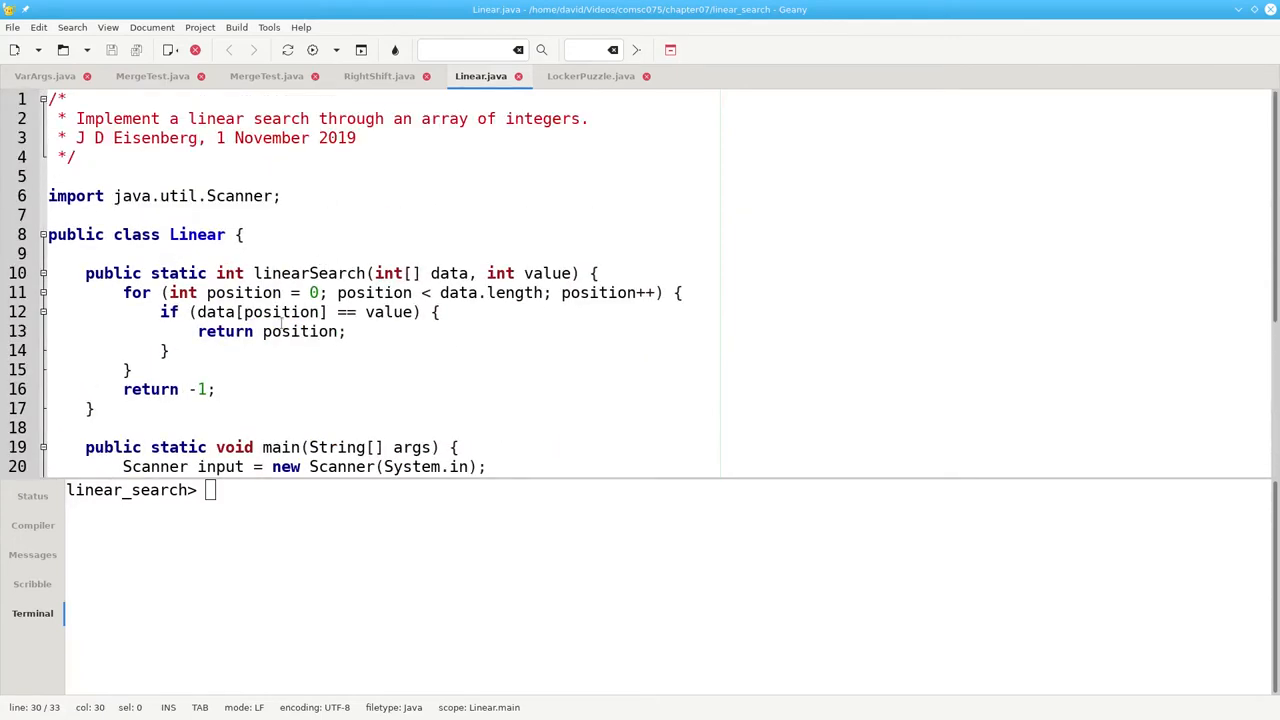
# - Select and delete the old for loop and return -1 from linearSearch
pyautogui.doubleClick(298, 331)
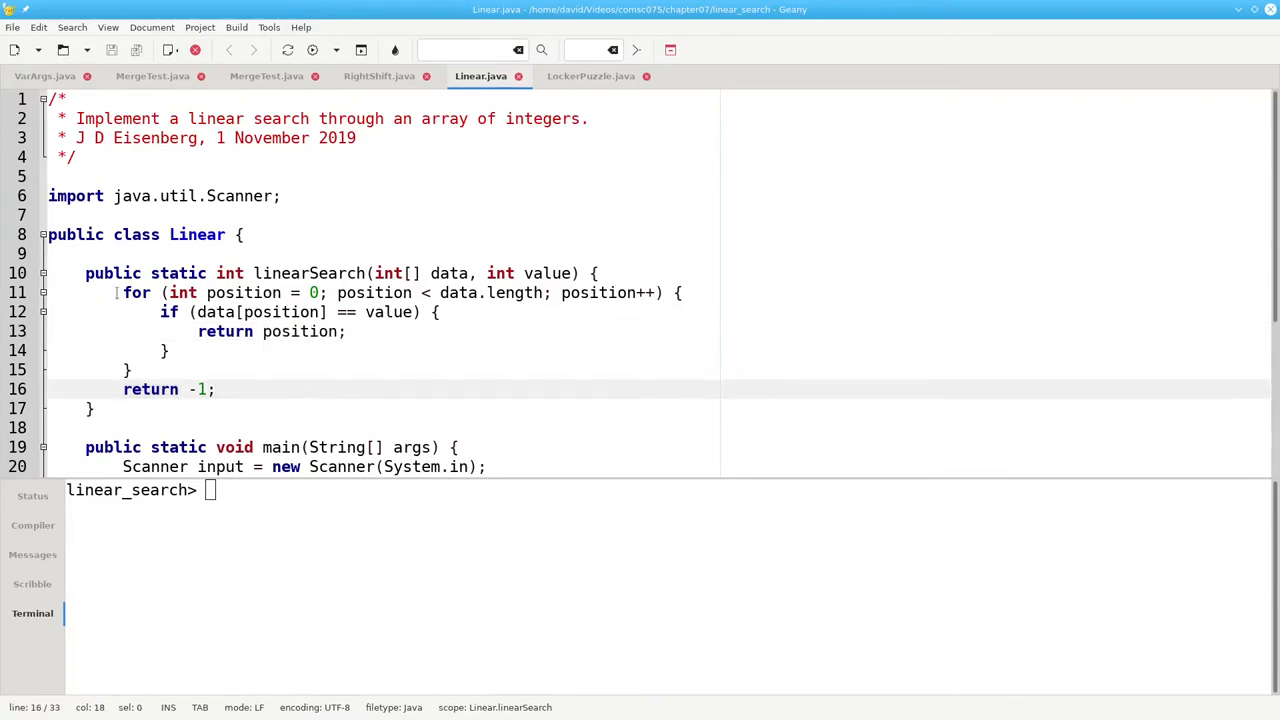
pyautogui.moveTo(124, 292); pyautogui.dragTo(214, 389)
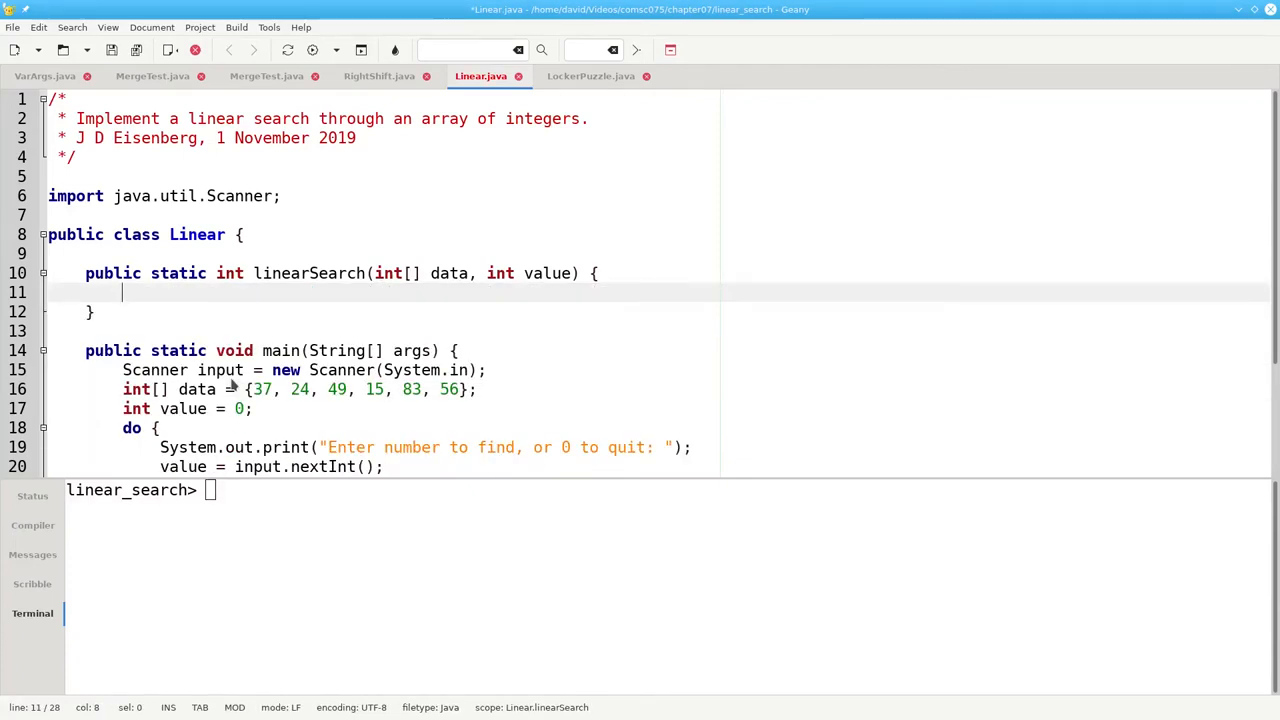
# - Declare position = 0 and loop while position < data.length && data[position] != value, incrementing position
pyautogui.write('int position = 0;')
pyautogui.write('wh')
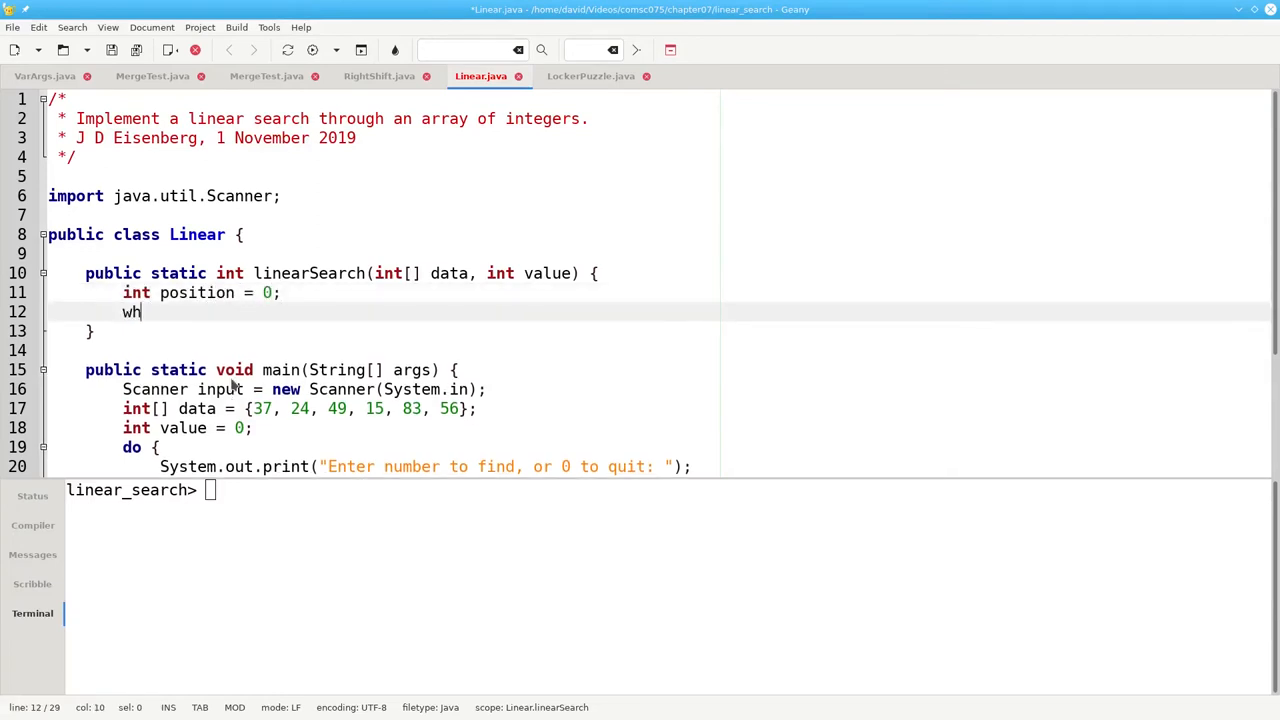
pyautogui.write('ile (positio')
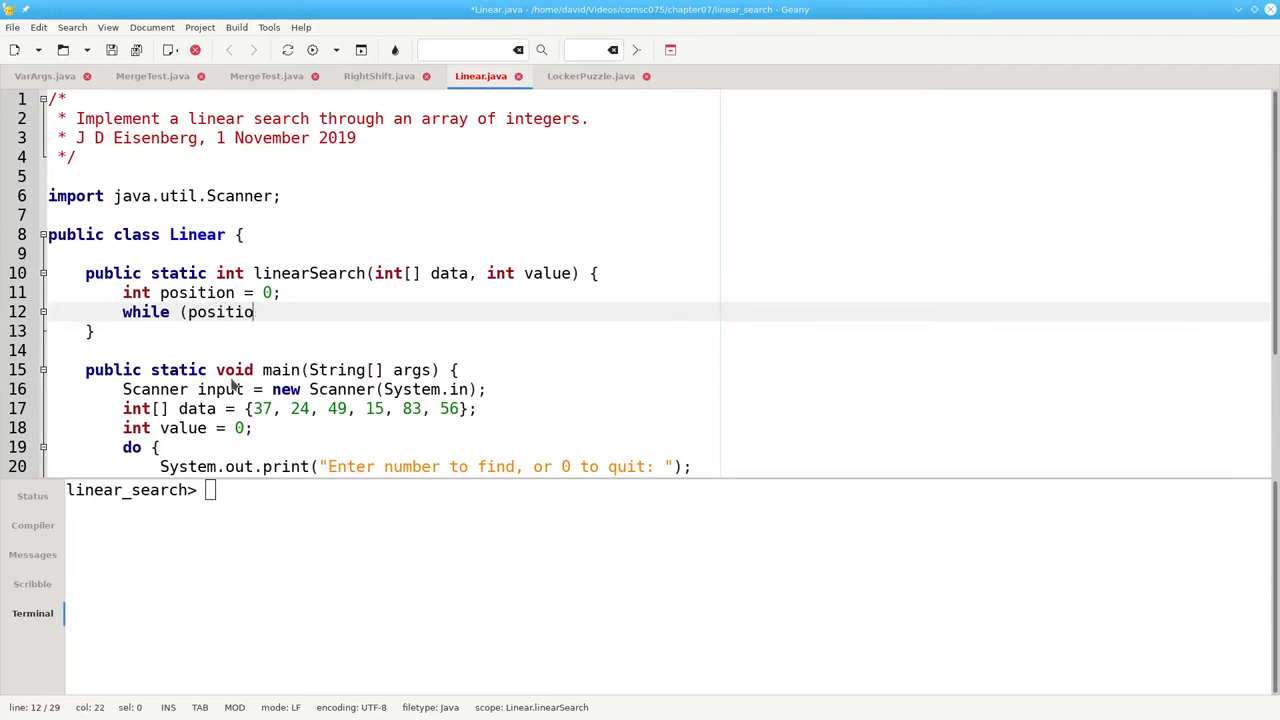
pyautogui.write('< data.leng')
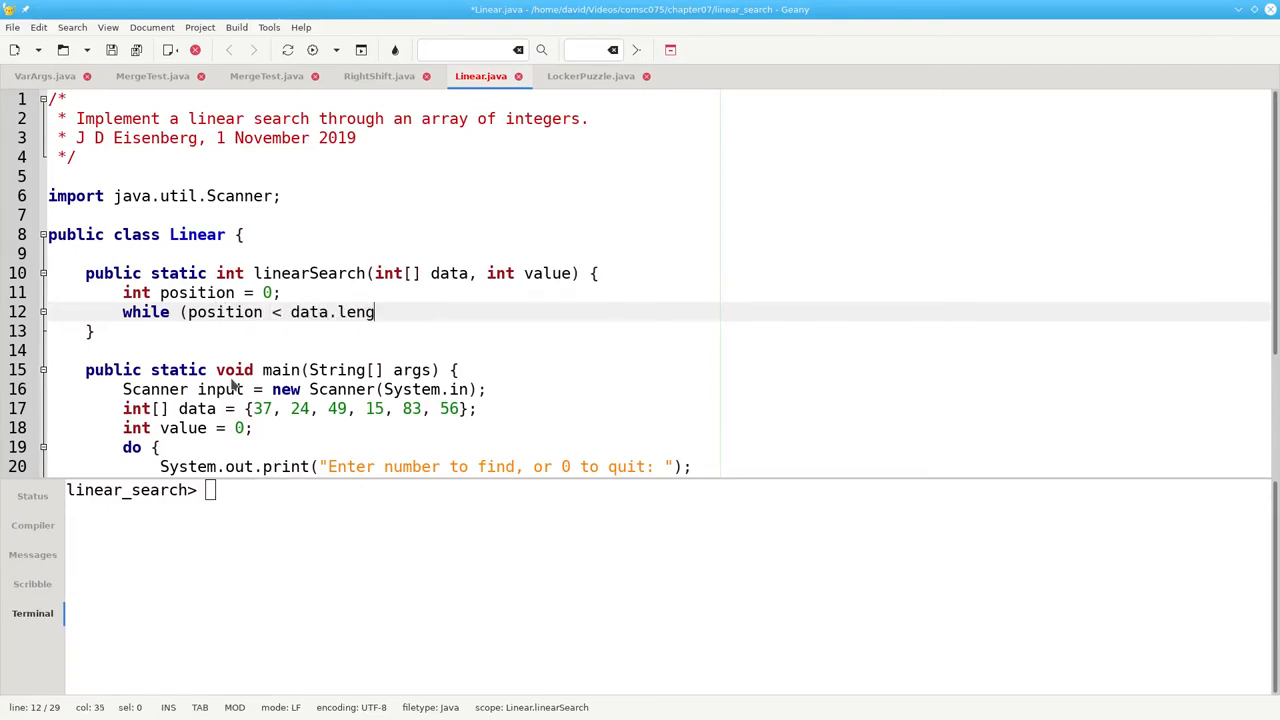
pyautogui.write('th && d')
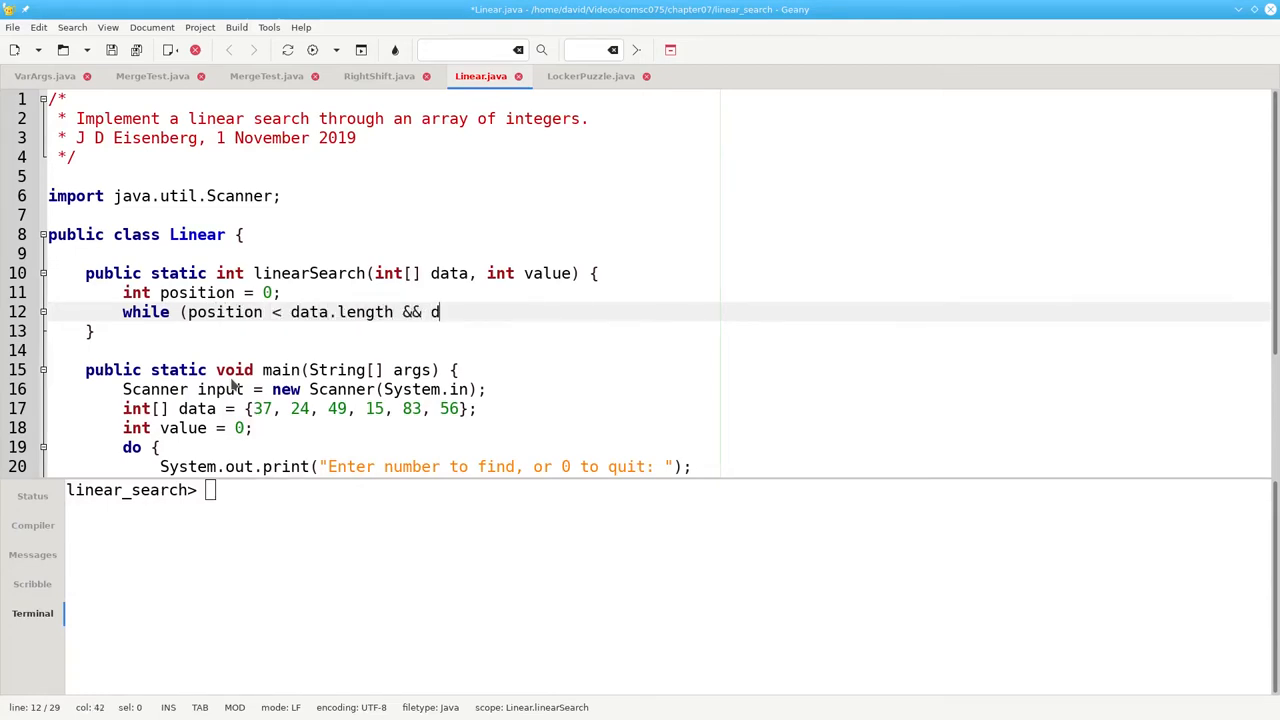
pyautogui.write('ata[position] != value) {')
pyautogui.write('position++;')
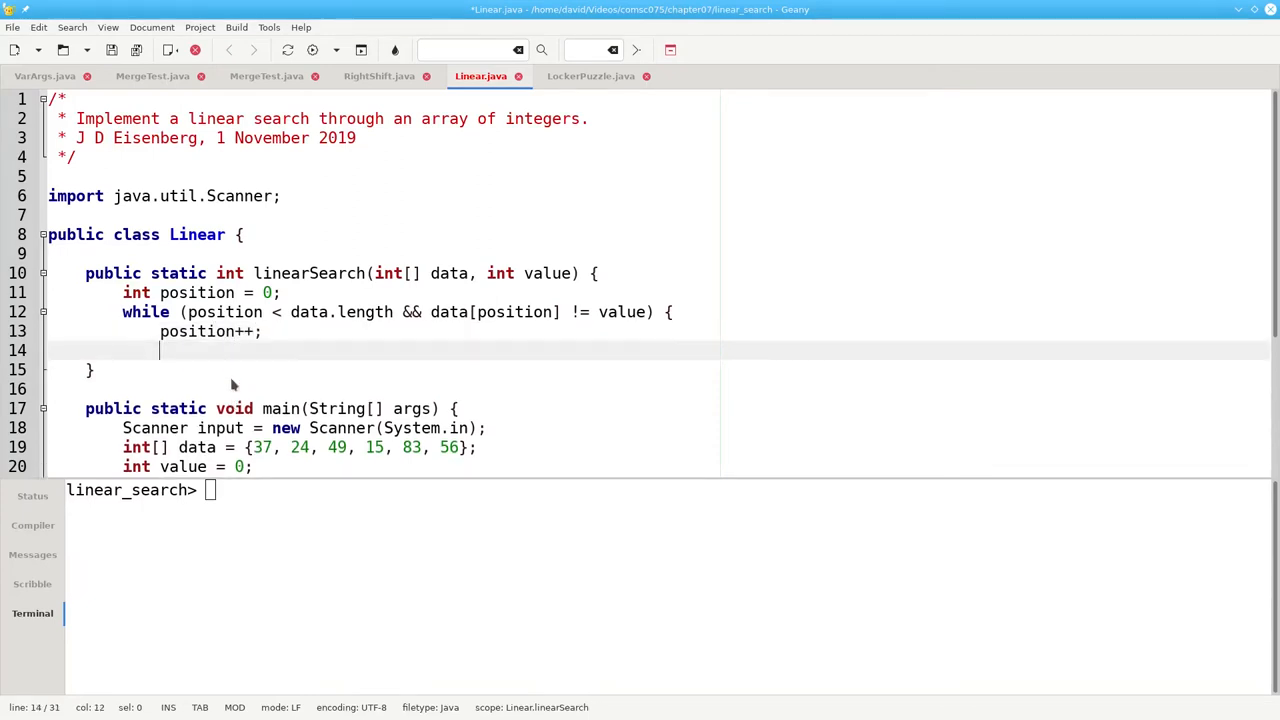
pyautogui.write('}')
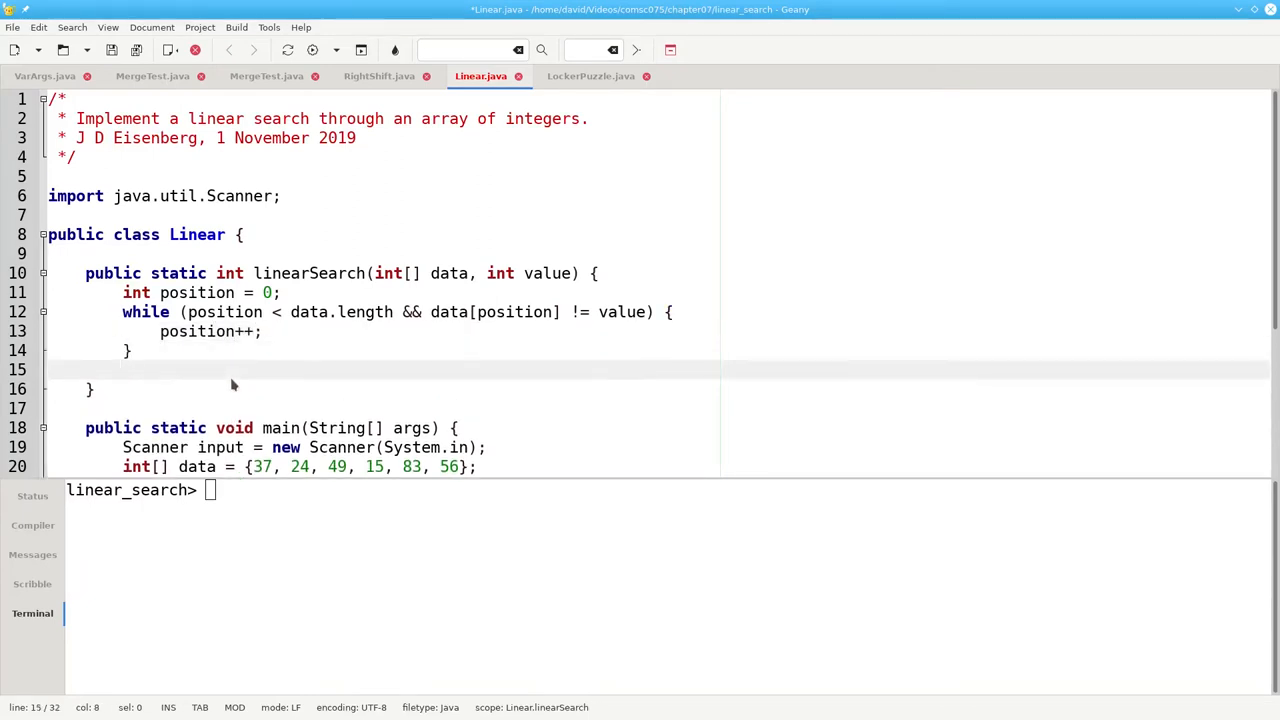
pyautogui.click(122, 370)
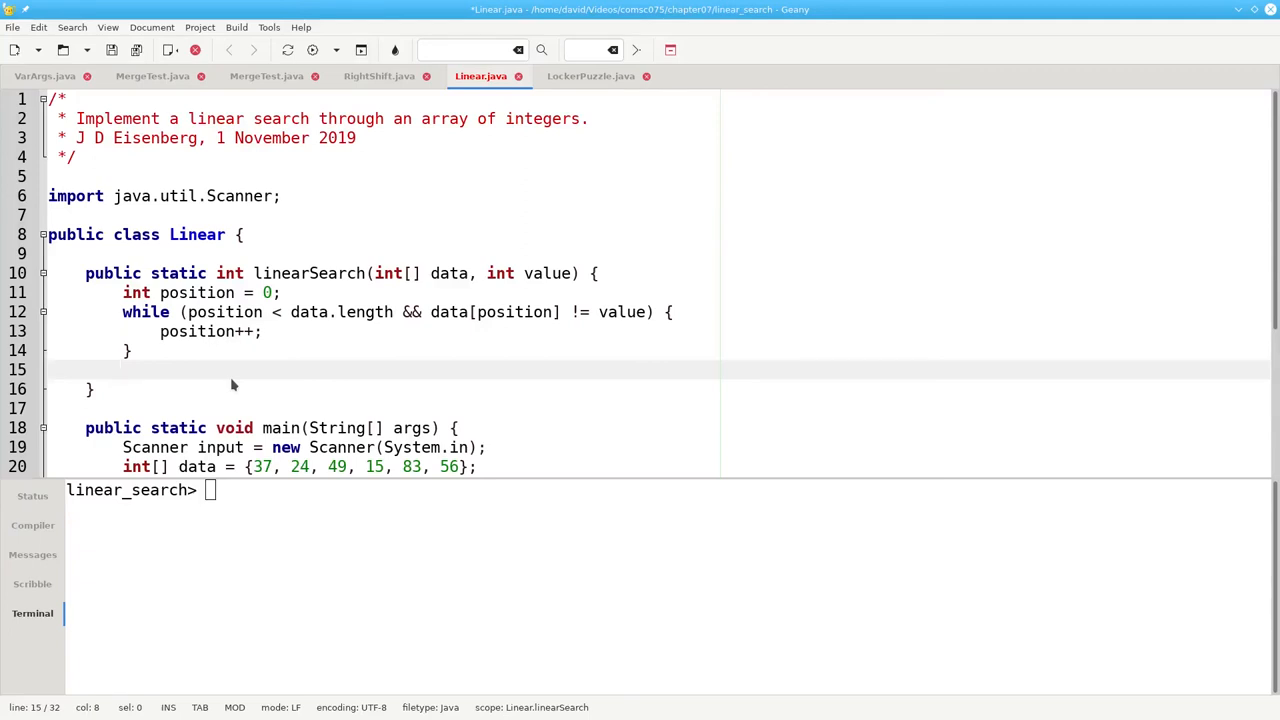
pyautogui.click(122, 370)
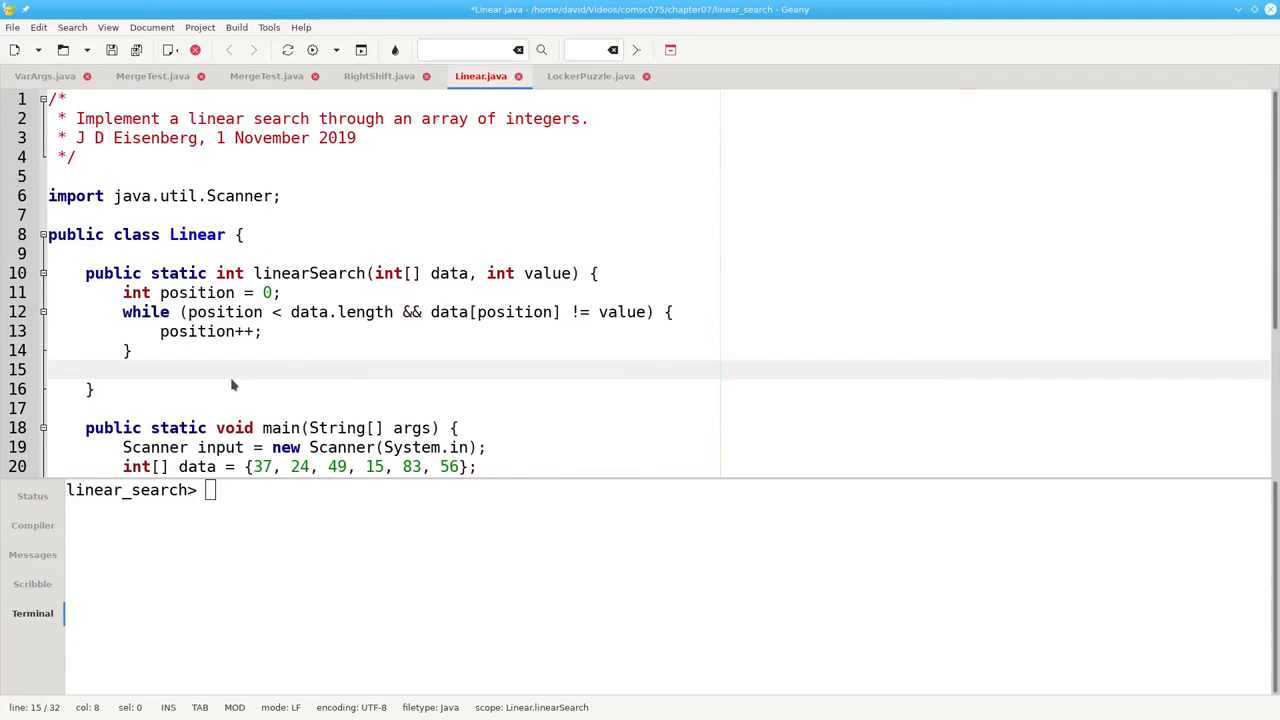
pyautogui.click(122, 370)
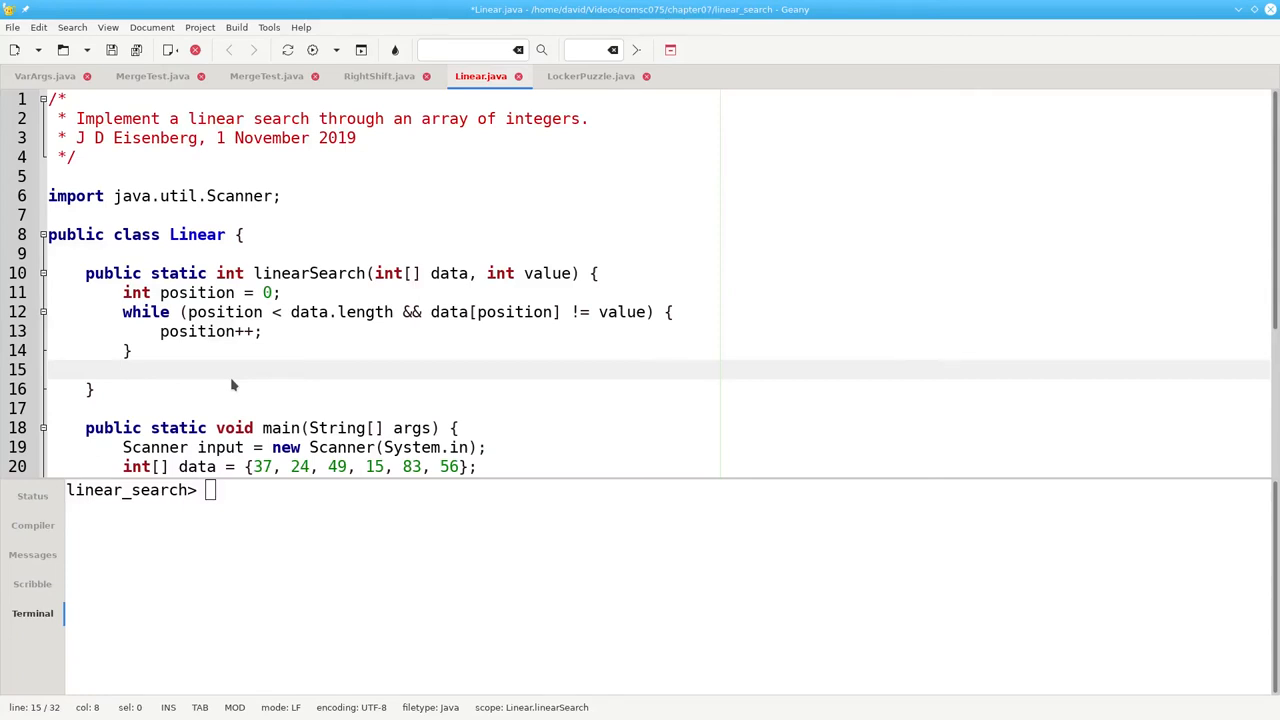
# - Add return ((position < data.length) ? position : -1) after the while loop
pyautogui.write('ret')
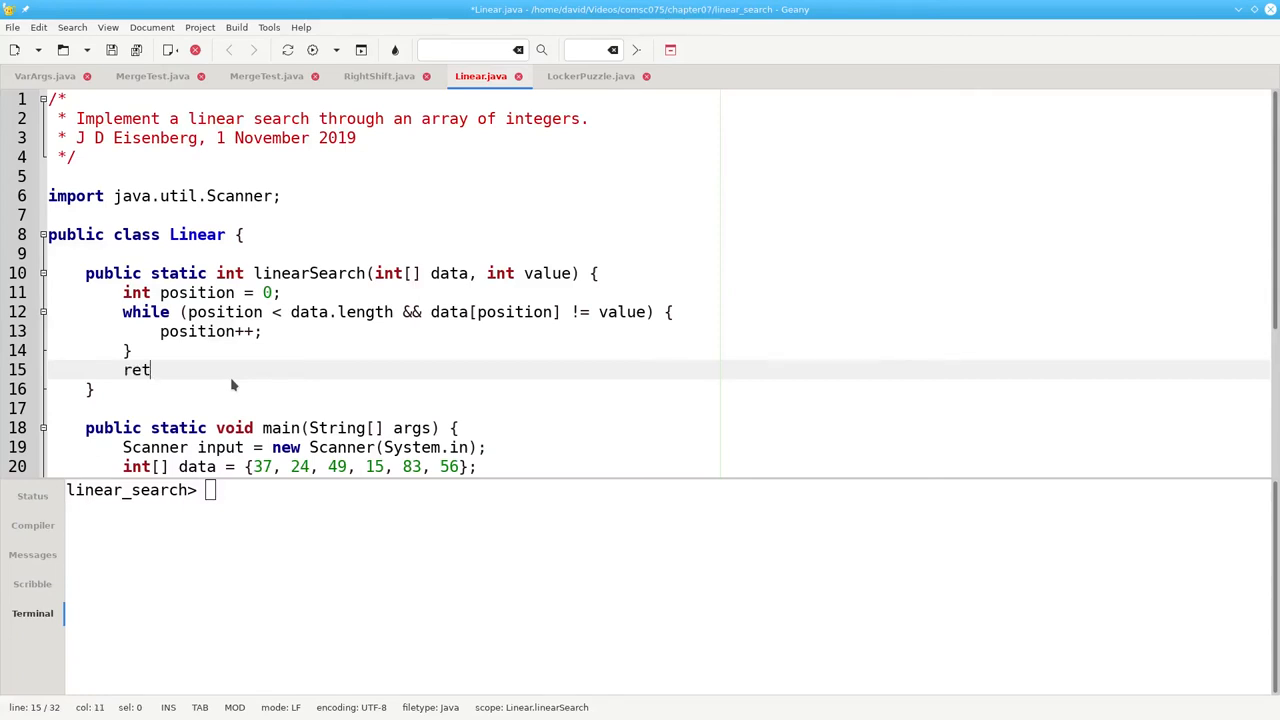
pyautogui.write('urn ((')
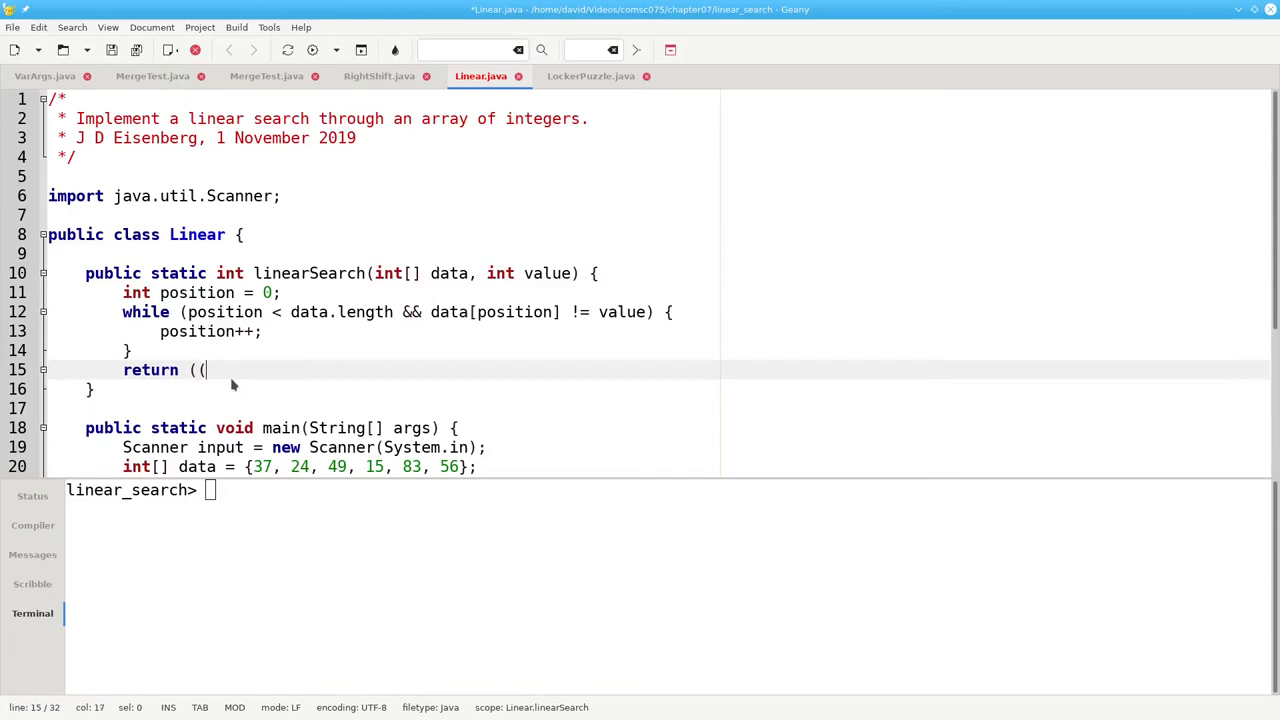
pyautogui.write('position < d')
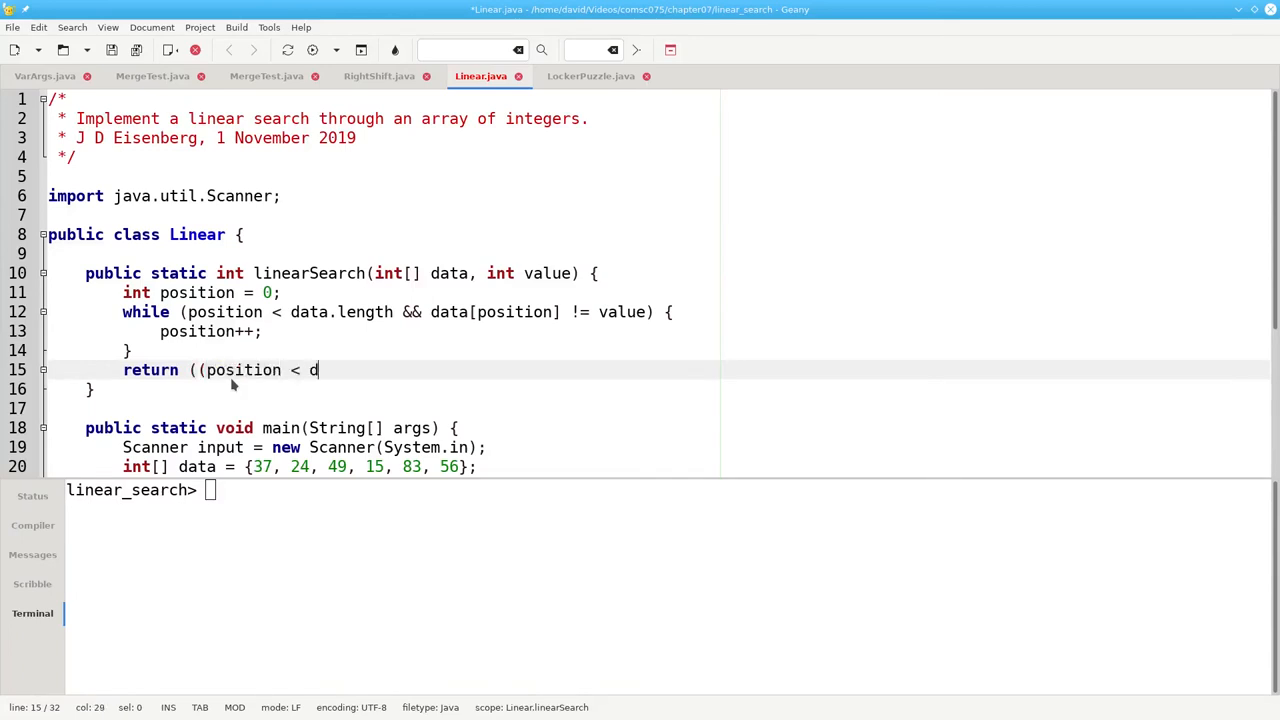
pyautogui.write('ata.elngt')
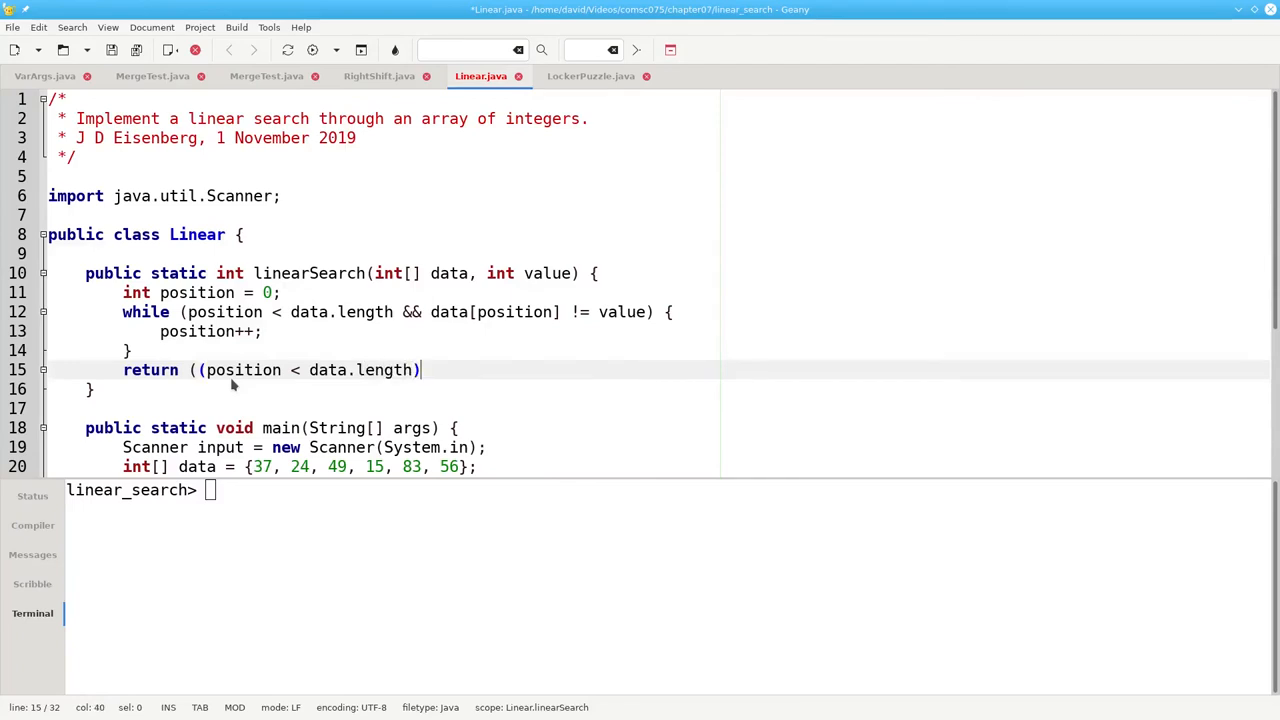
pyautogui.write('? position')
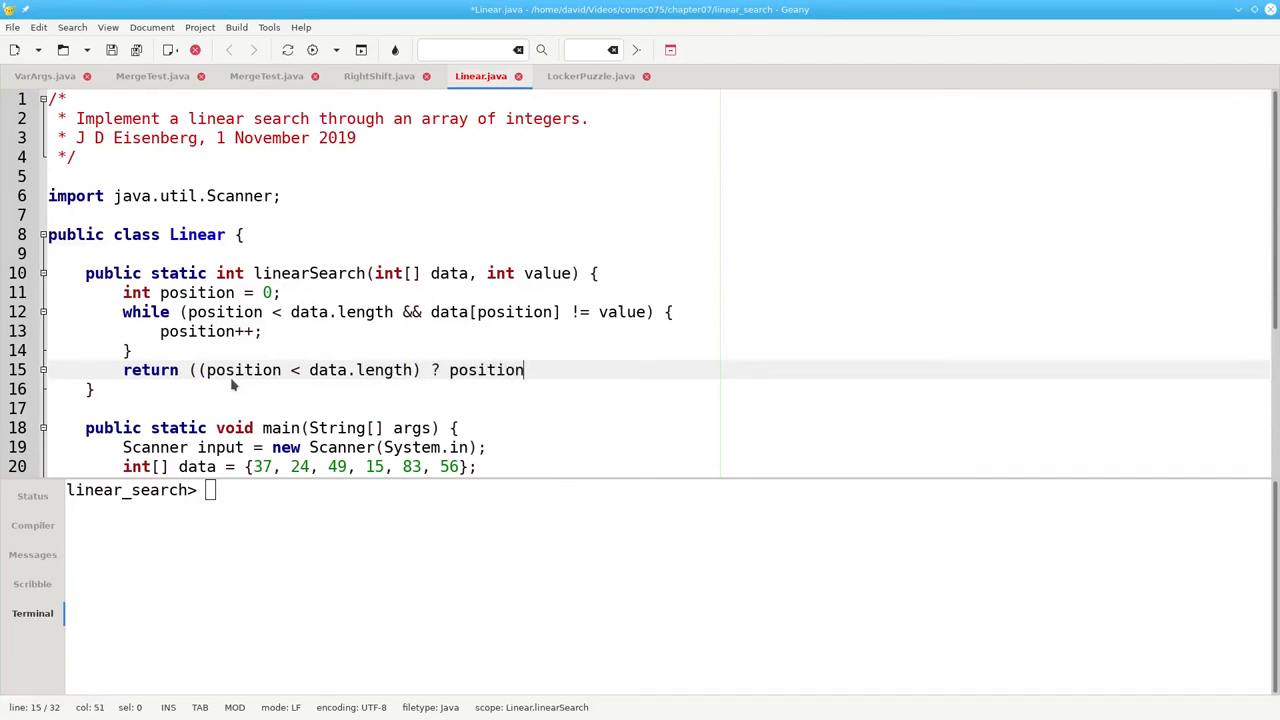
pyautogui.write(': -1)')
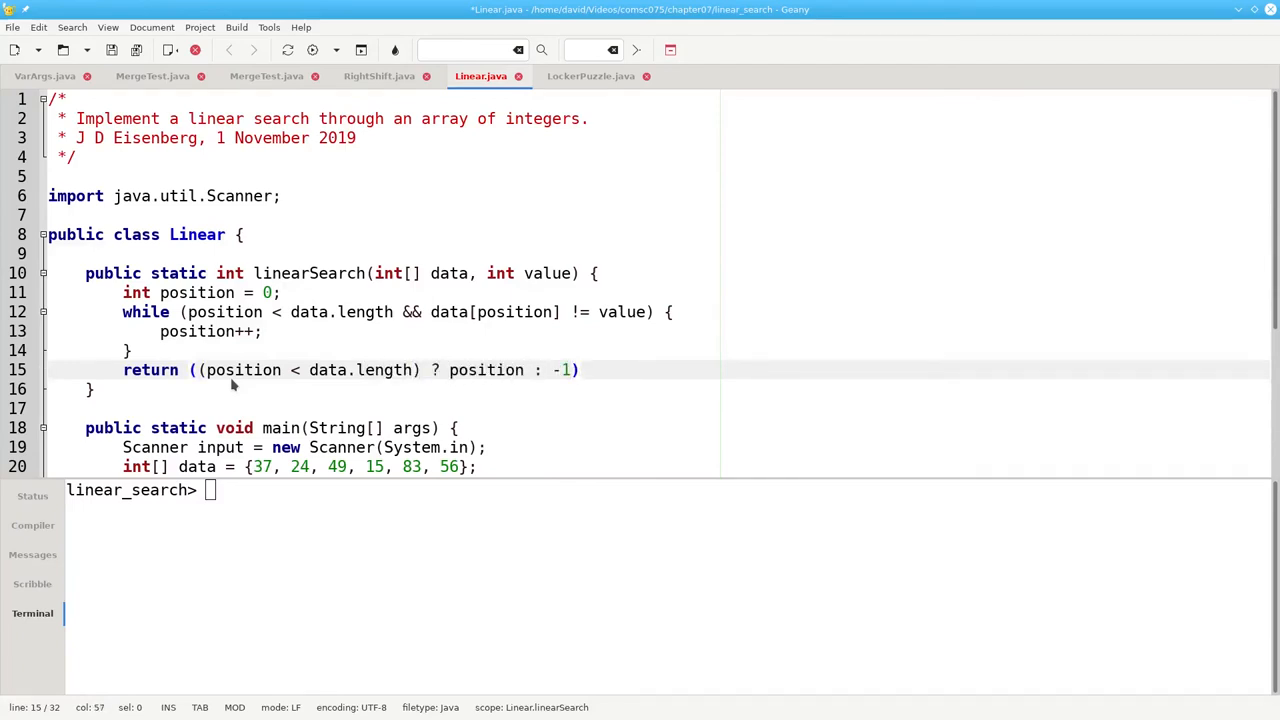
pyautogui.click(236, 27)
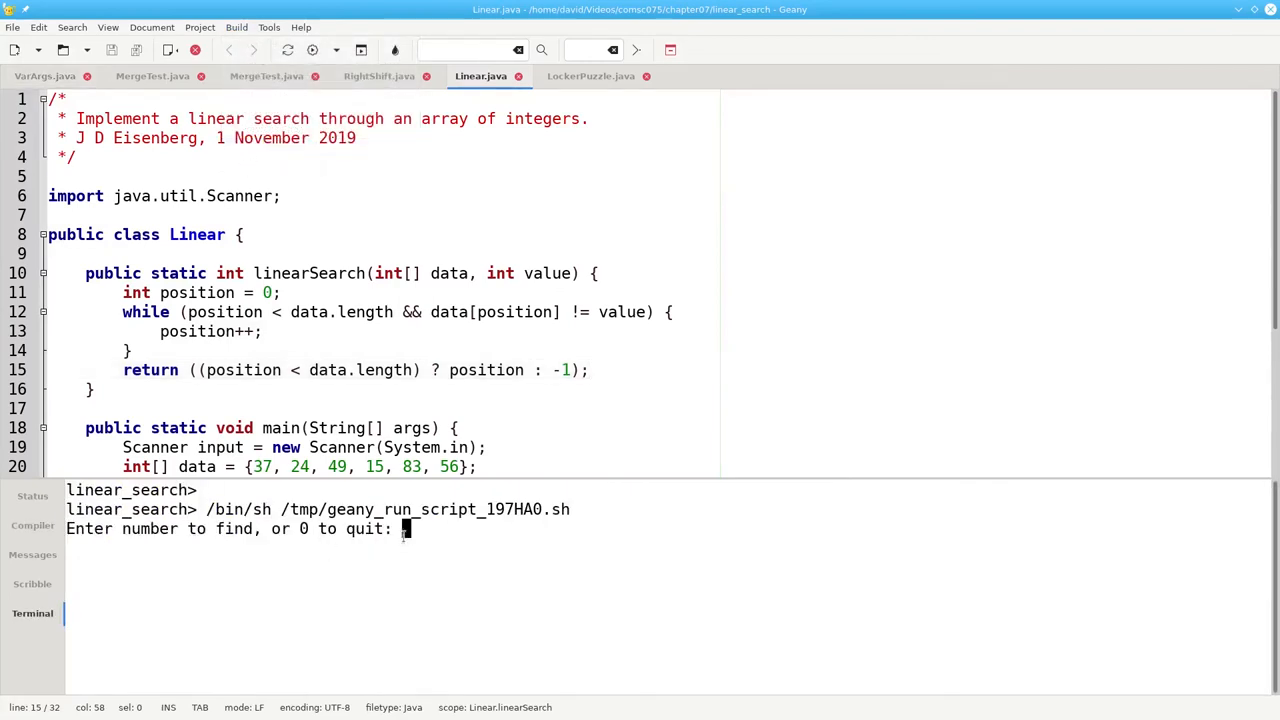
# - Search for 15, 78, 37 and 56 in the running program, then enter 0 to exit
pyautogui.write('15')
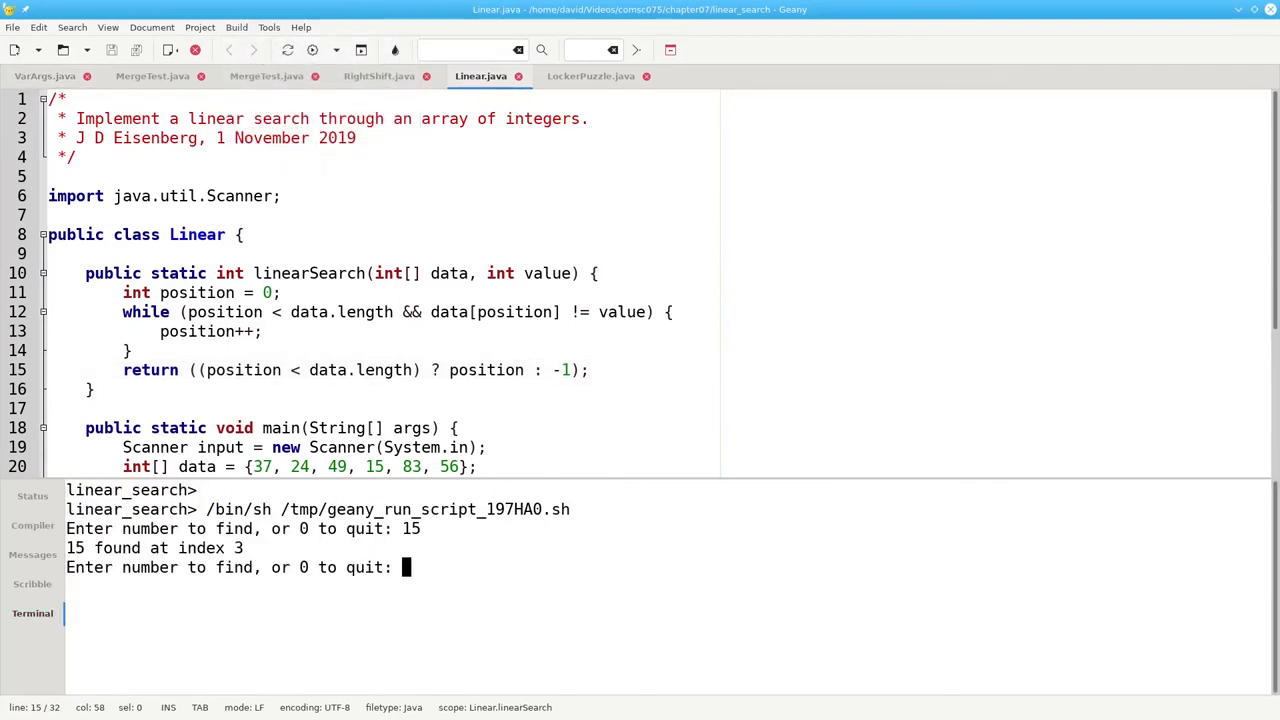
pyautogui.write('78')
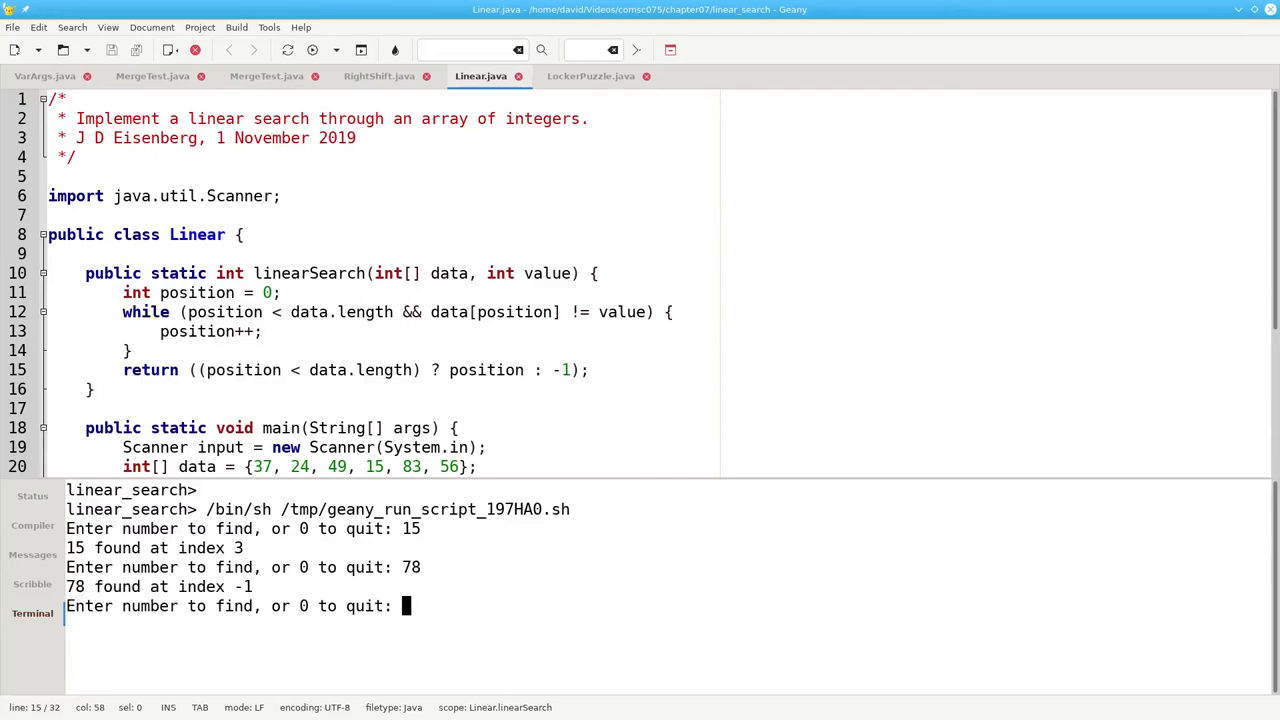
pyautogui.write('37')
pyautogui.write('56')
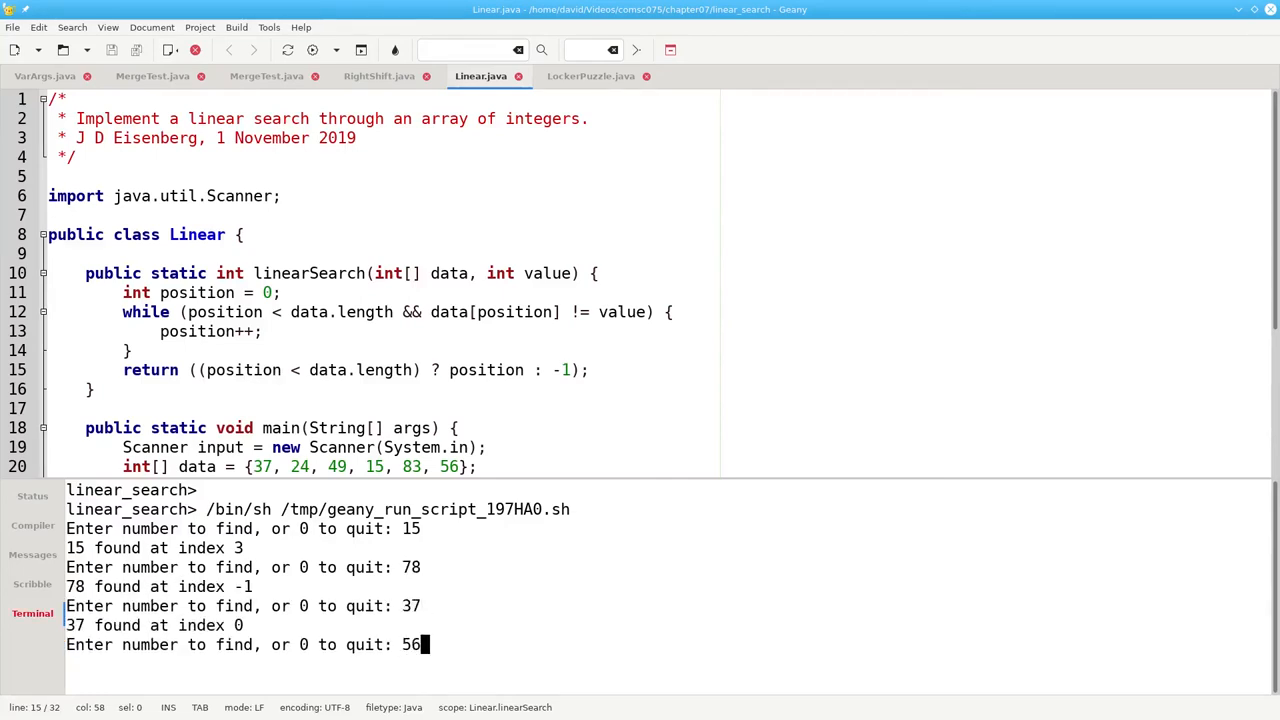
pyautogui.press('Return')
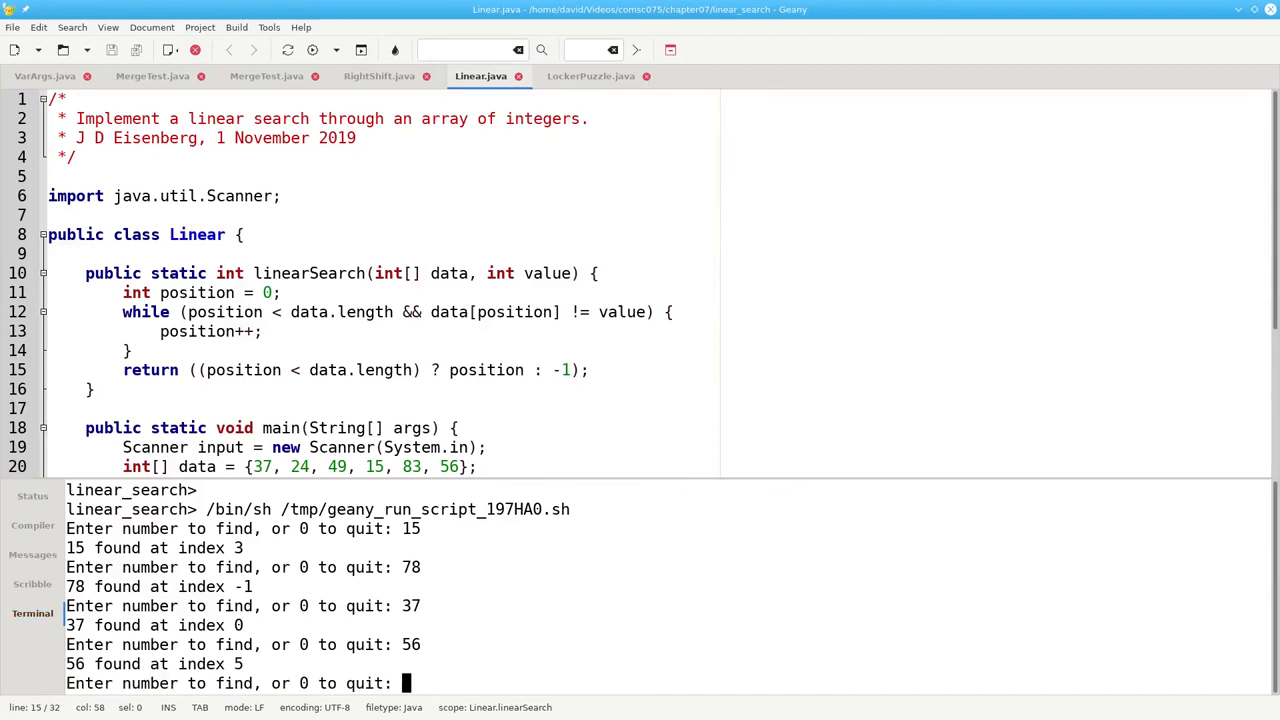
pyautogui.write('0')
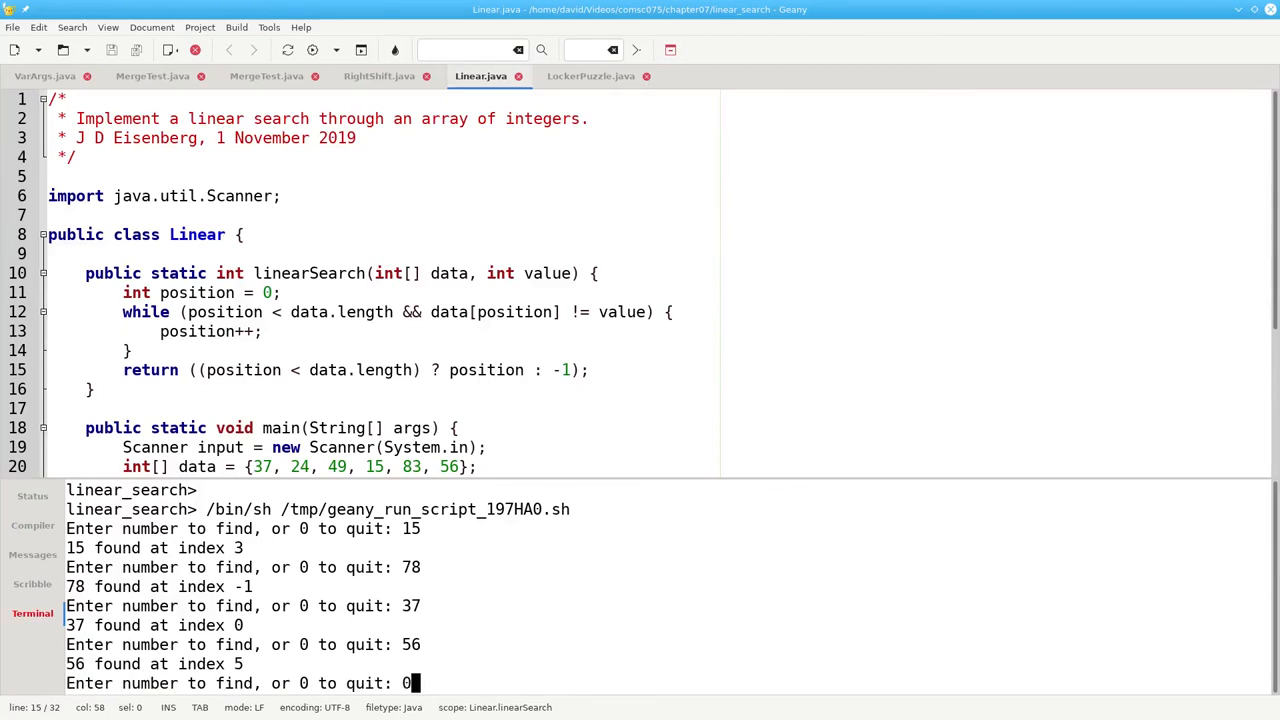
pyautogui.press('Return')
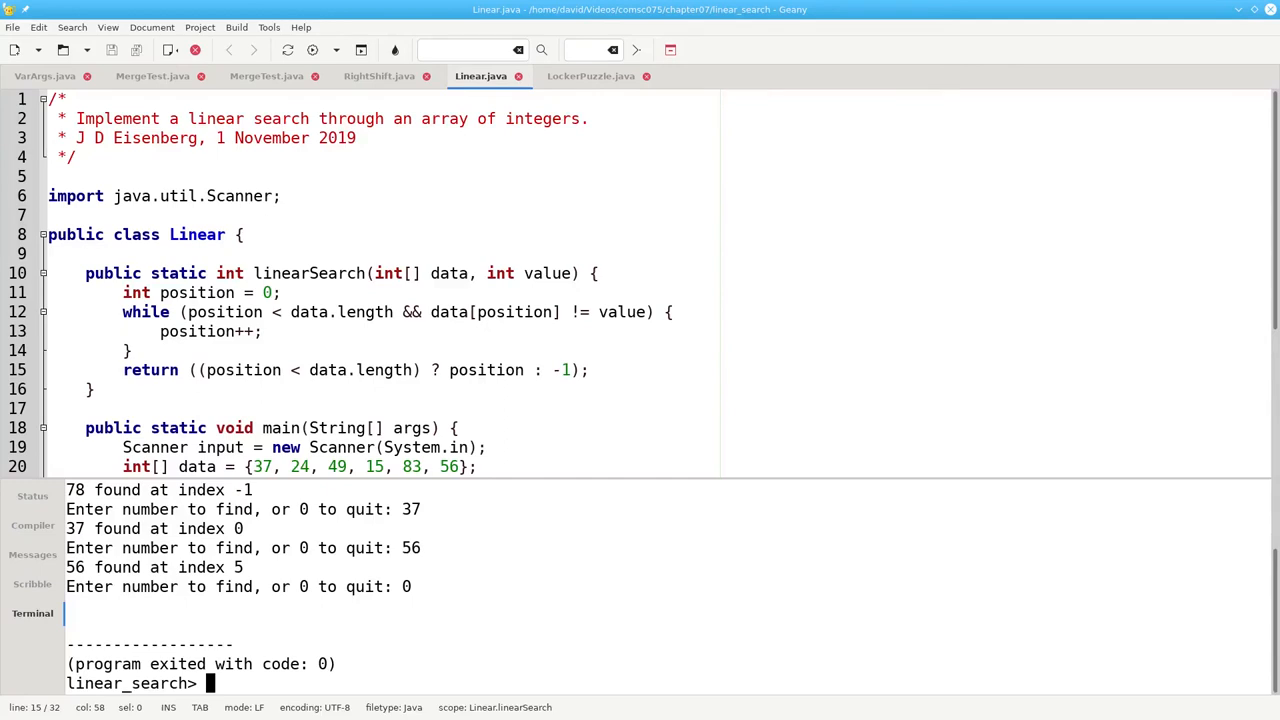